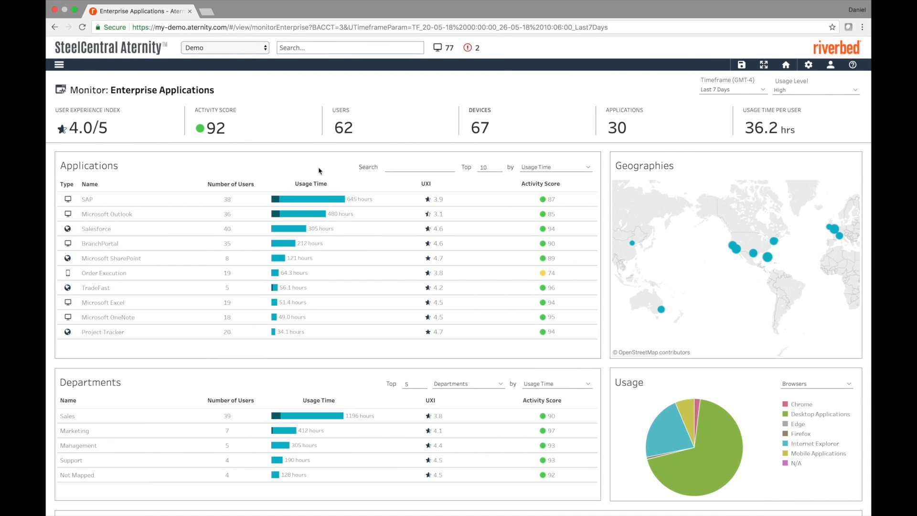
pyautogui.moveTo(281, 163)
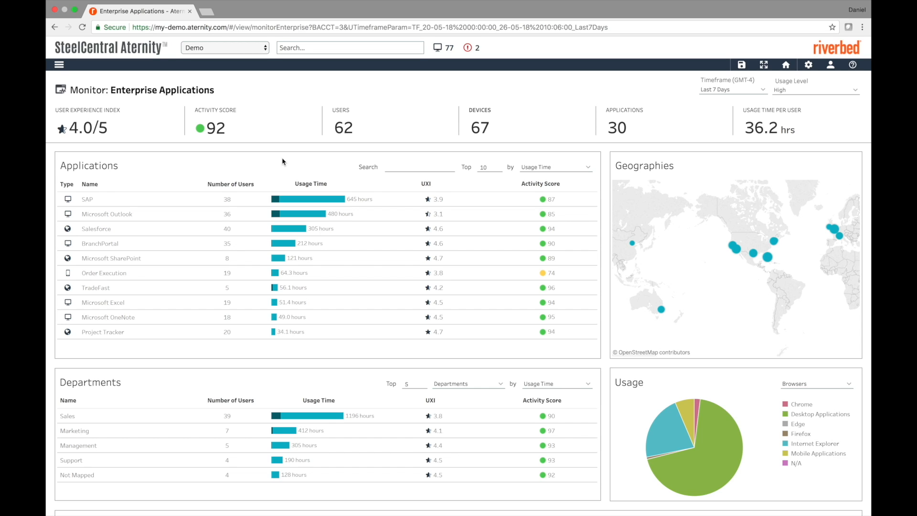
pyautogui.moveTo(473, 132)
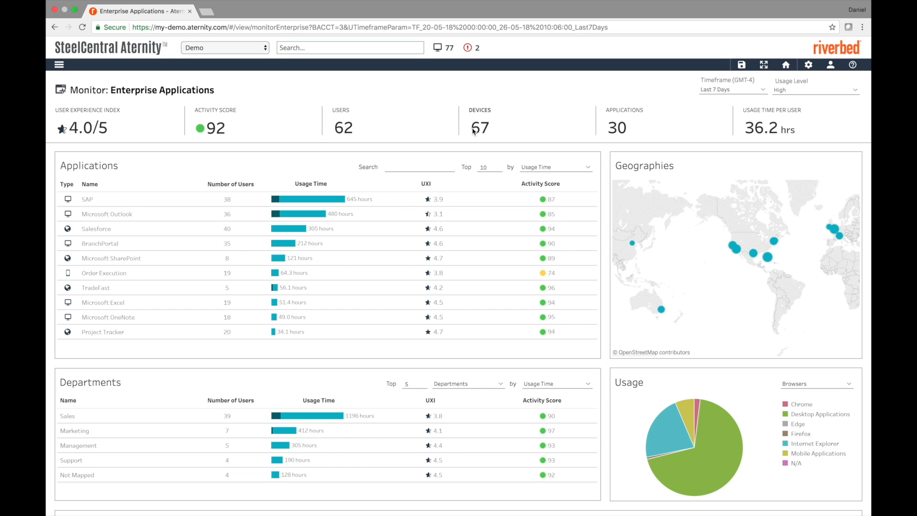
pyautogui.moveTo(600, 126)
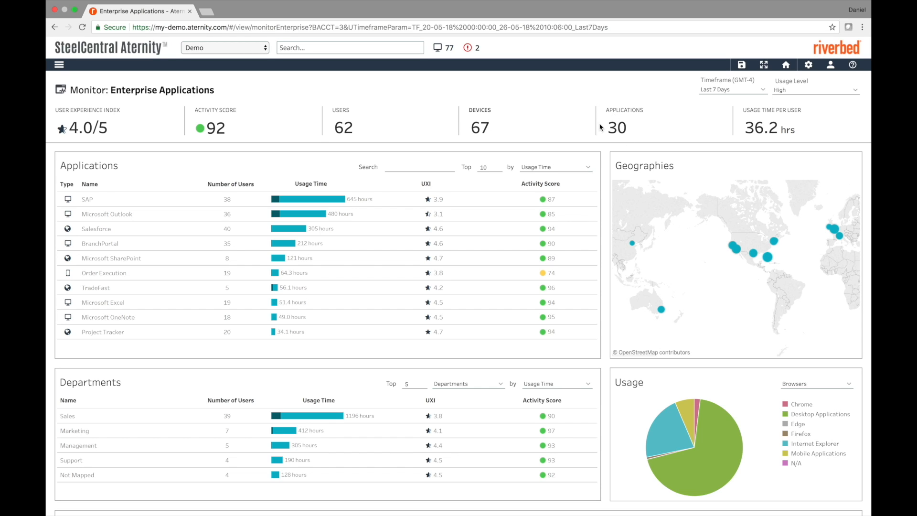
pyautogui.moveTo(761, 116)
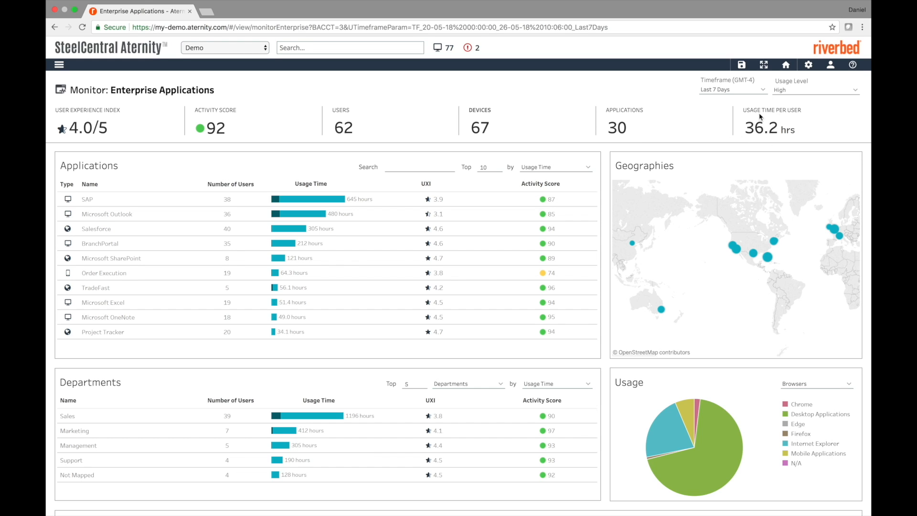
pyautogui.moveTo(695, 132)
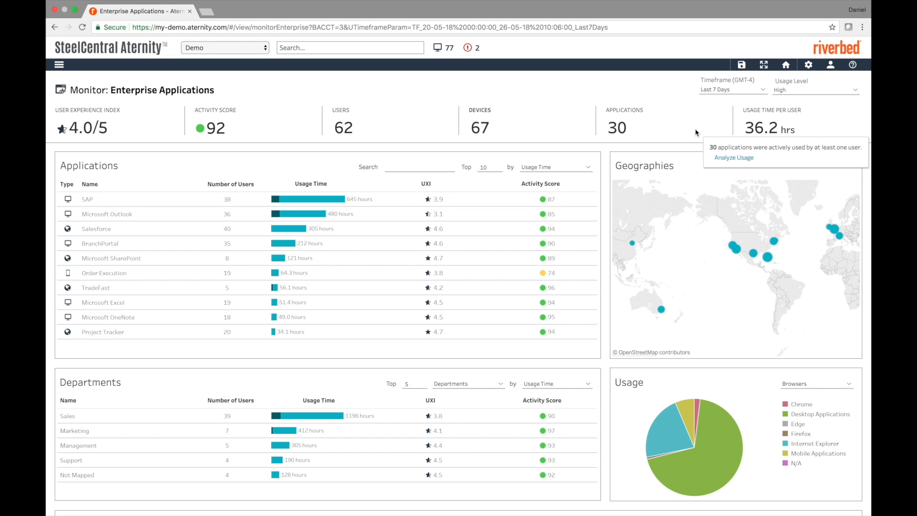
pyautogui.moveTo(695, 132)
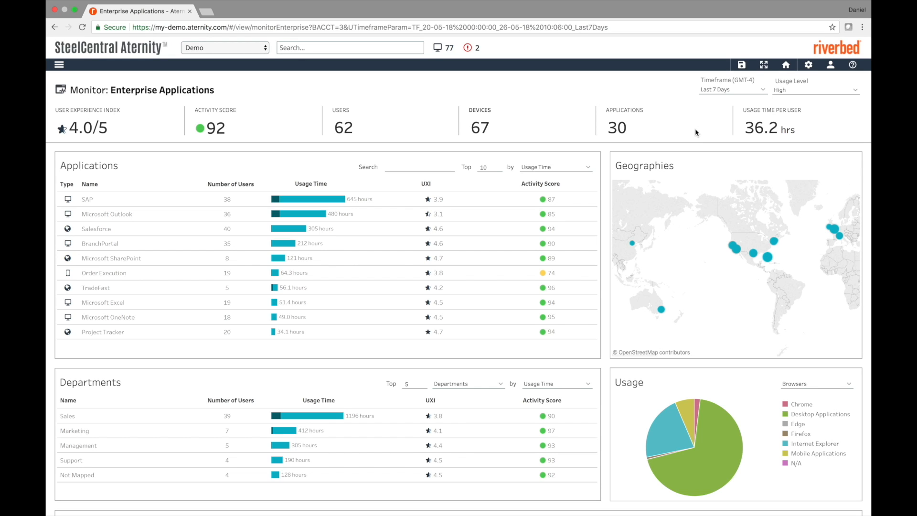
pyautogui.moveTo(119, 148)
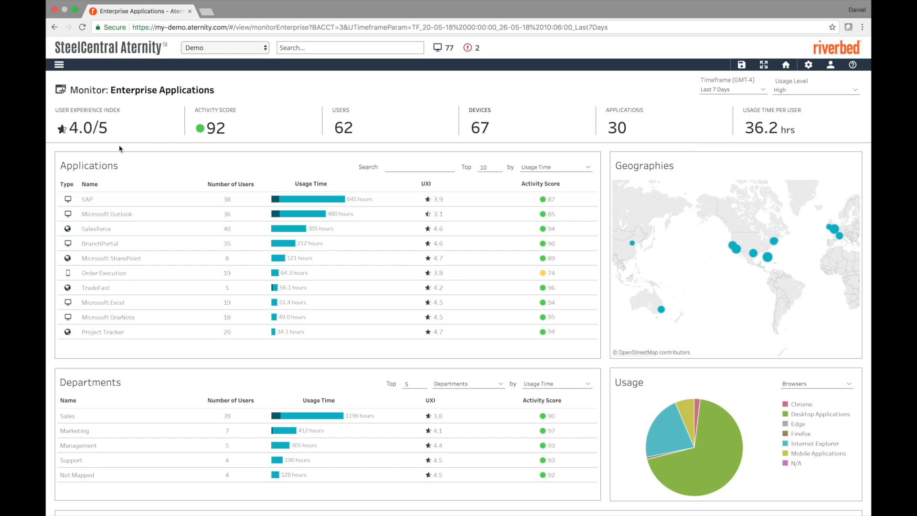
pyautogui.moveTo(190, 193)
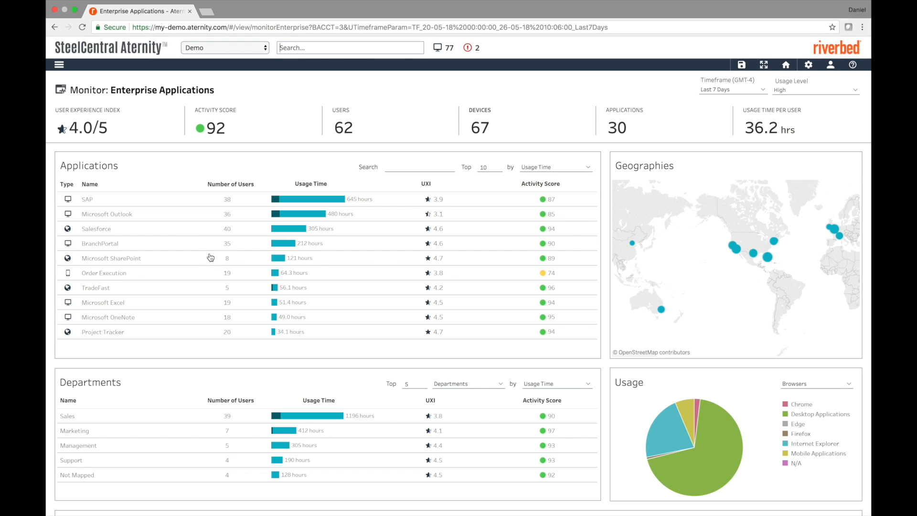
pyautogui.moveTo(111, 262)
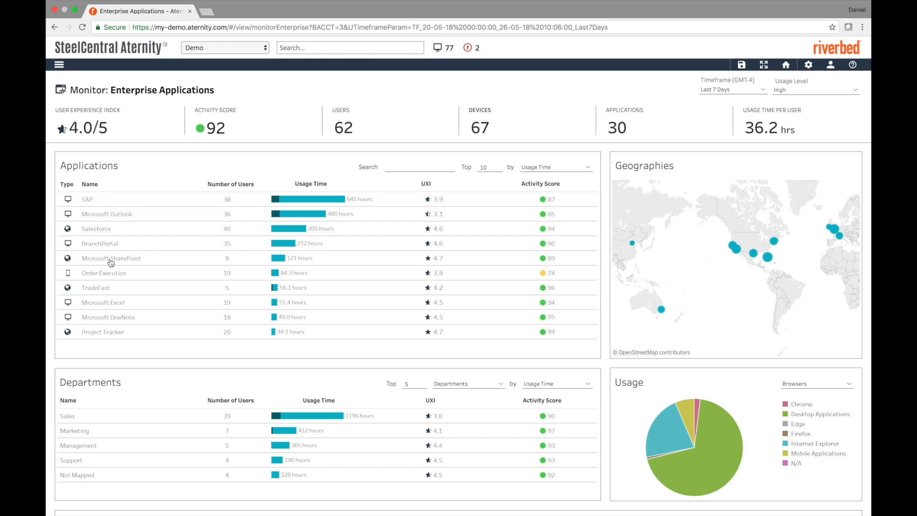
pyautogui.moveTo(169, 185)
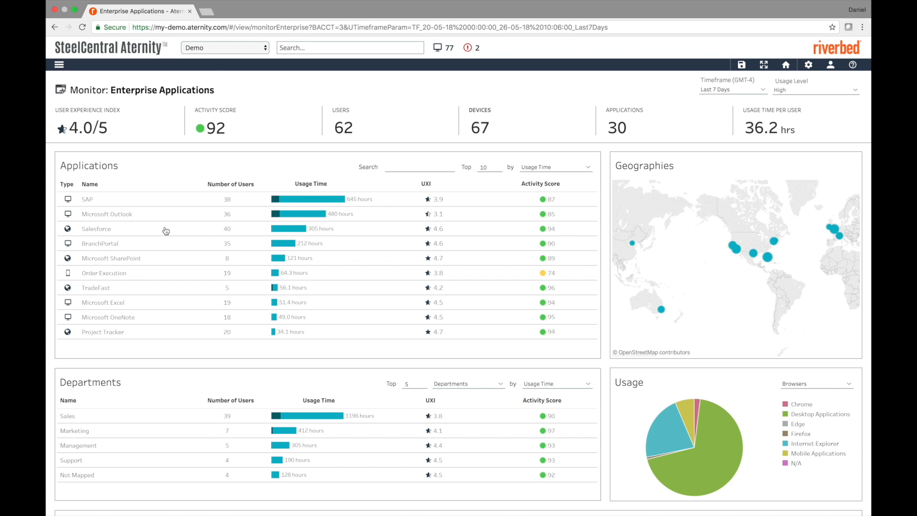
# Scroll down the current Aternity page and make a selection partway down.
pyautogui.scroll(-3)
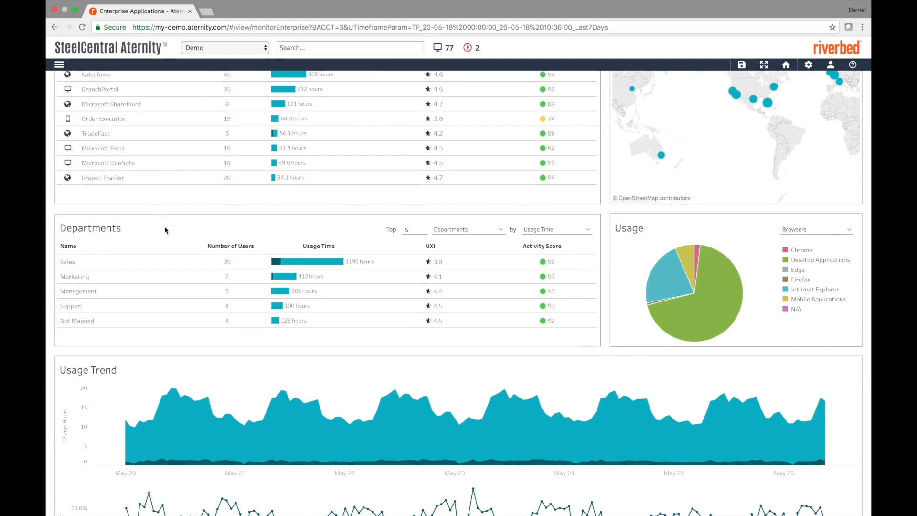
pyautogui.scroll(-3)
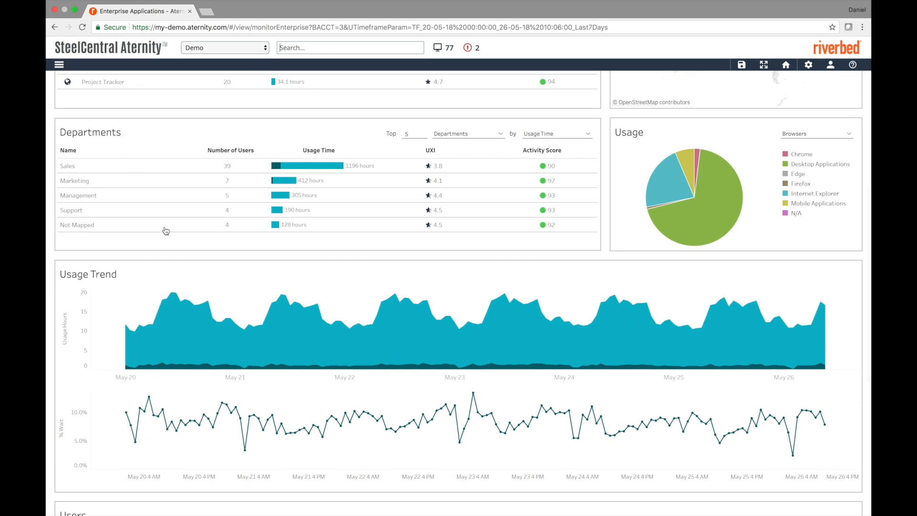
pyautogui.moveTo(259, 245)
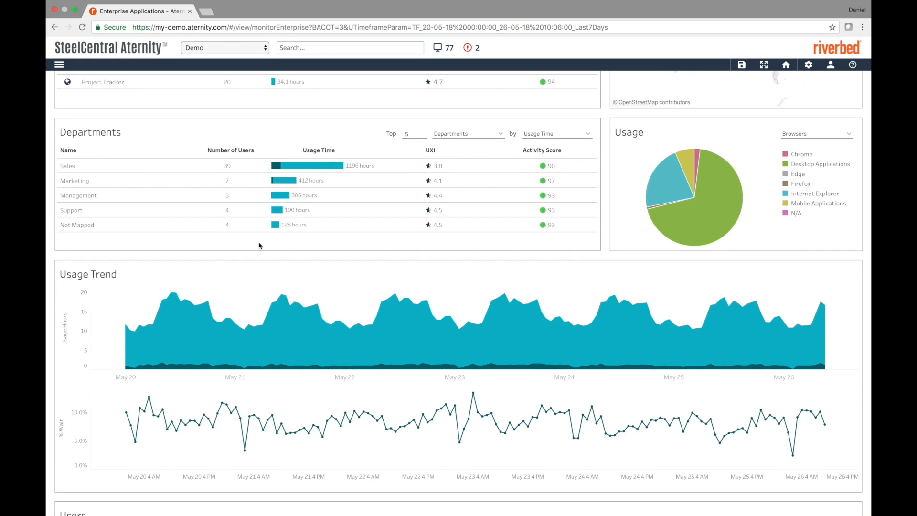
pyautogui.scroll(-3)
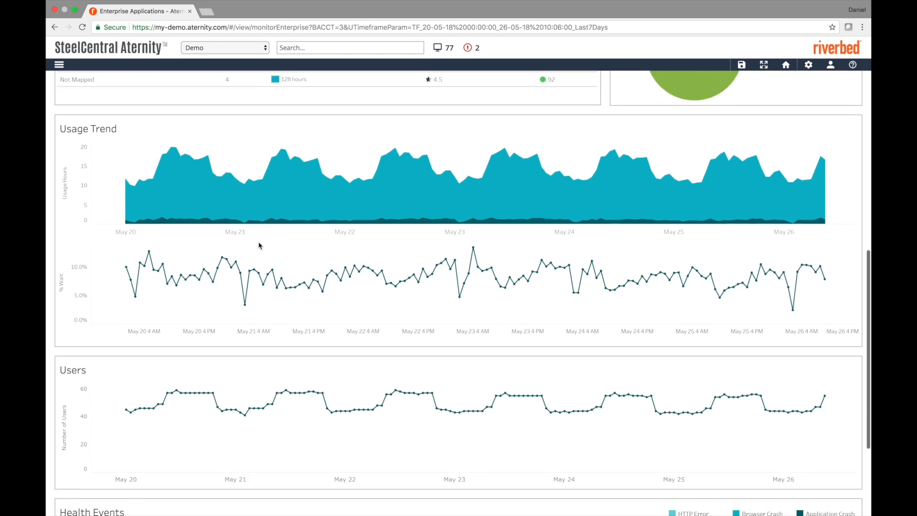
pyautogui.scroll(-3)
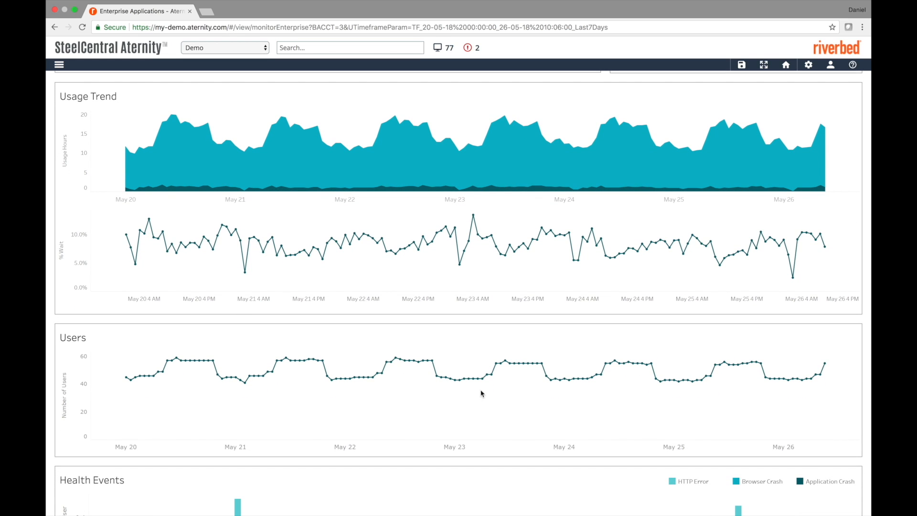
pyautogui.click(568, 385)
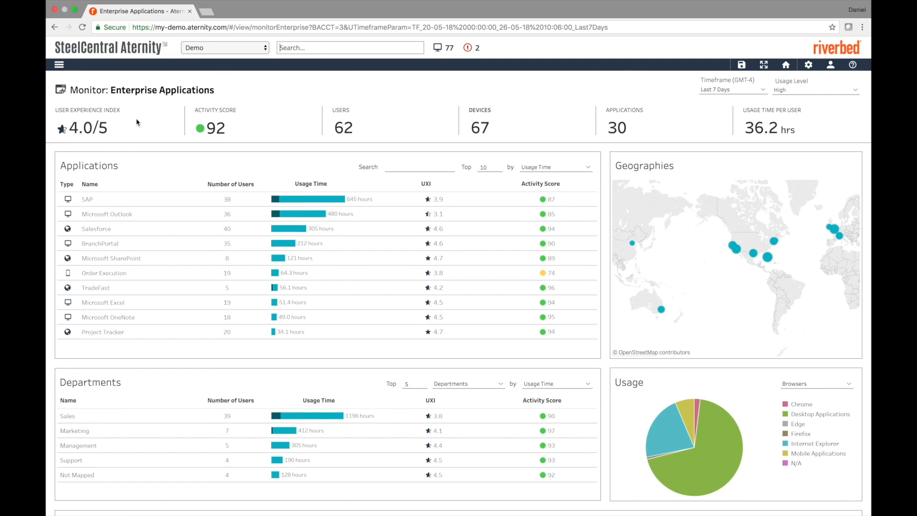
pyautogui.moveTo(153, 133)
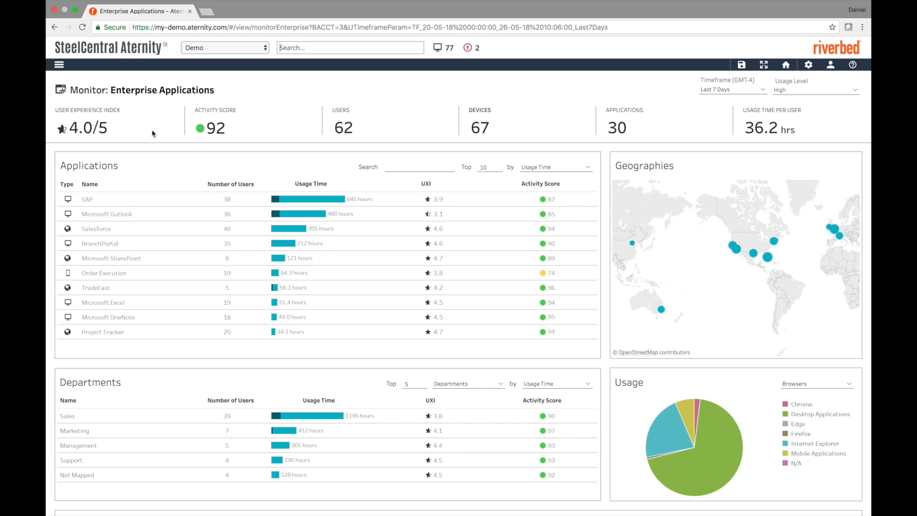
pyautogui.moveTo(127, 143)
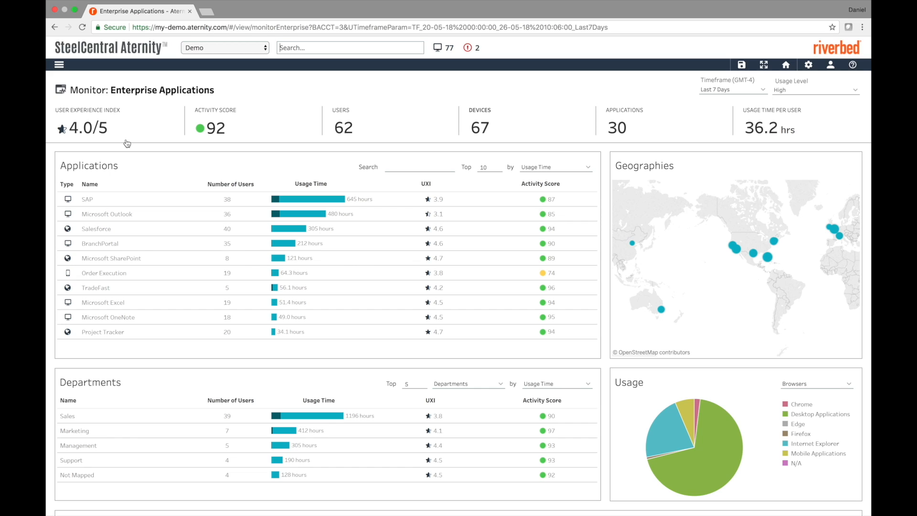
pyautogui.moveTo(219, 199)
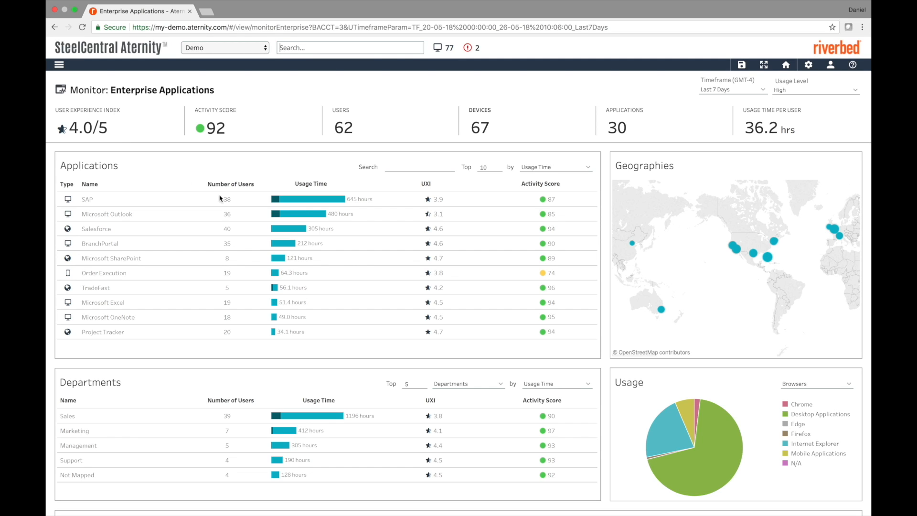
pyautogui.moveTo(462, 343)
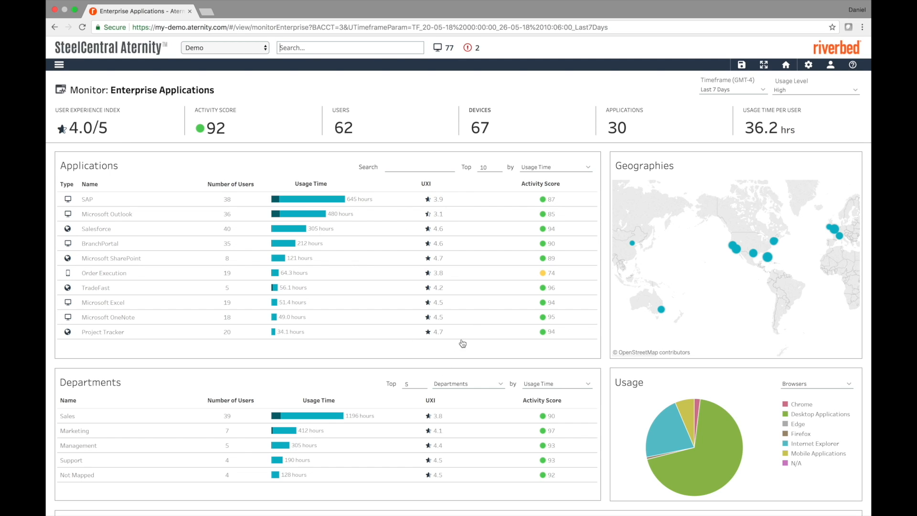
pyautogui.moveTo(460, 194)
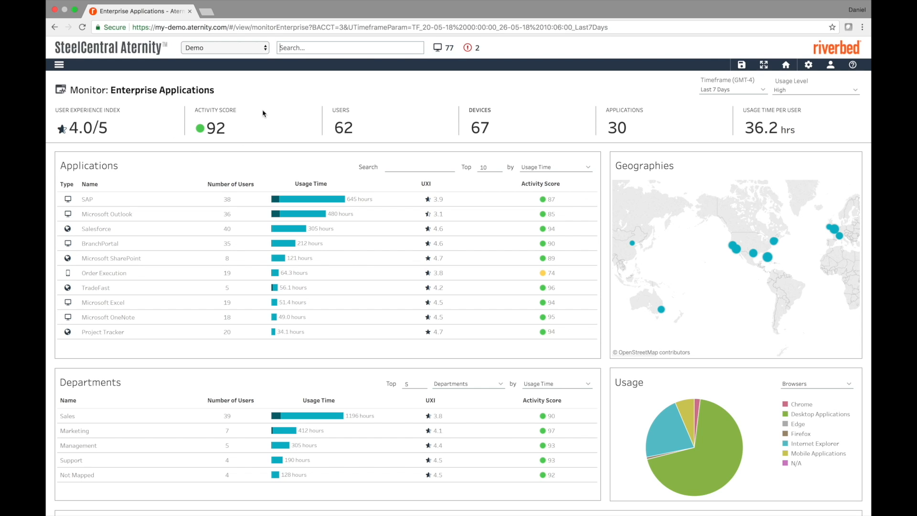
pyautogui.moveTo(285, 140)
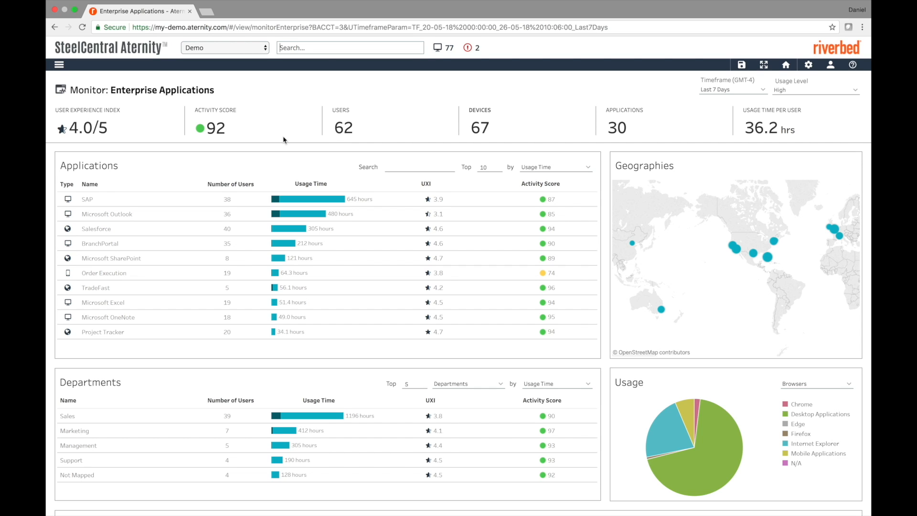
pyautogui.moveTo(513, 214)
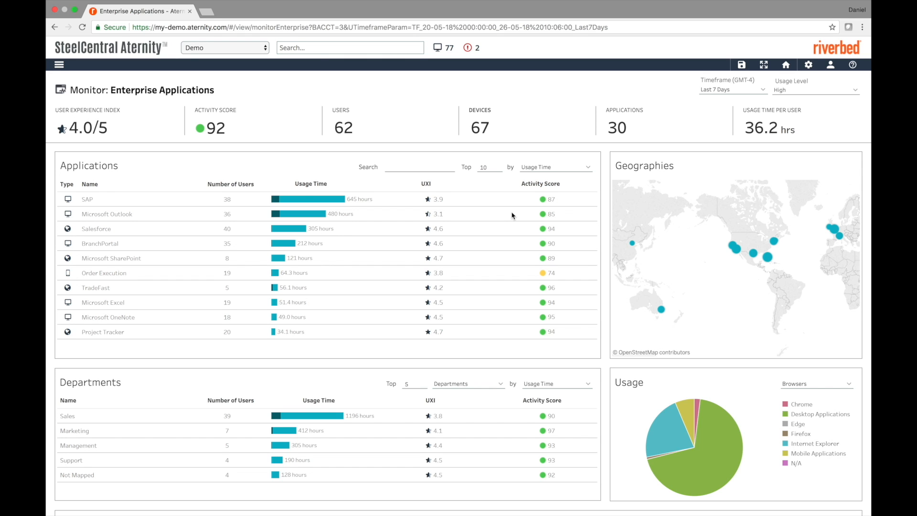
pyautogui.scroll(-3)
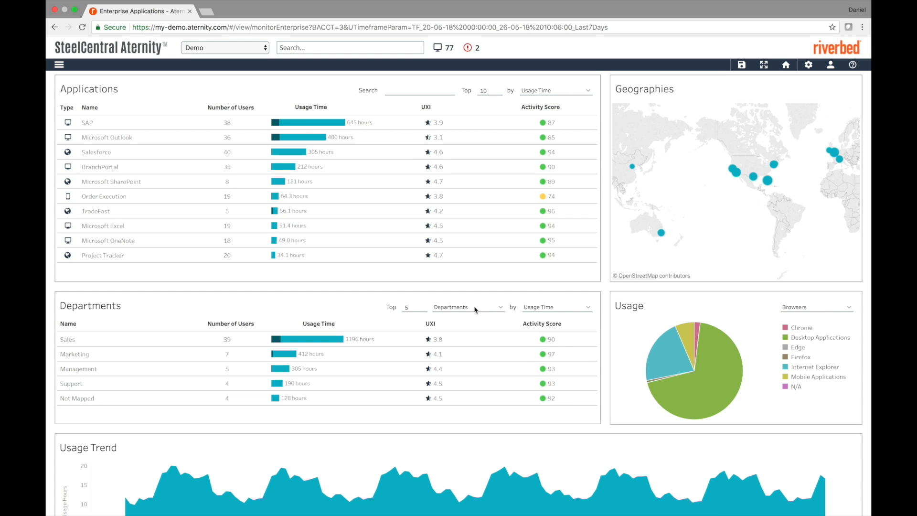
pyautogui.moveTo(481, 246)
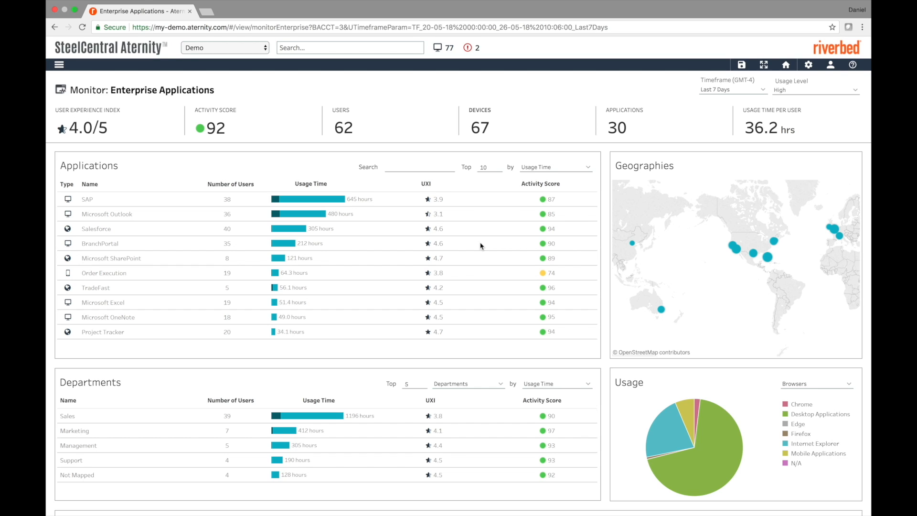
pyautogui.moveTo(556, 258)
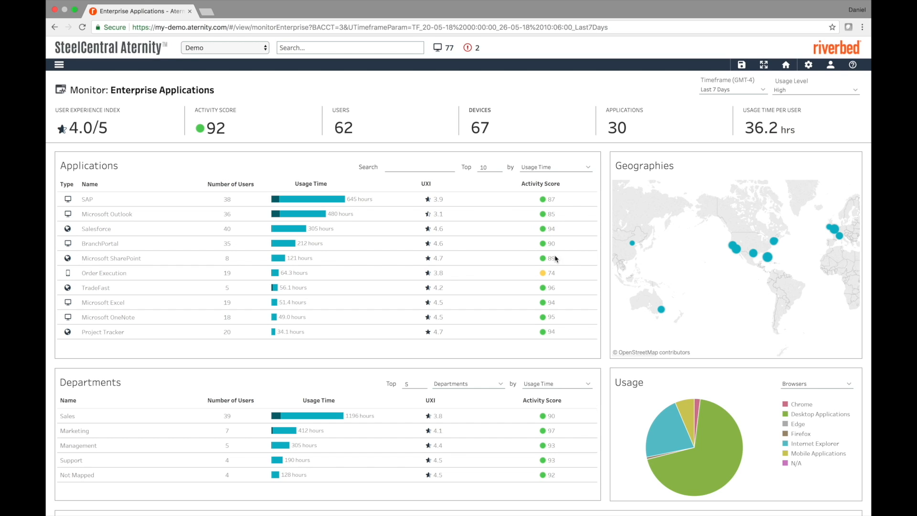
pyautogui.moveTo(517, 271)
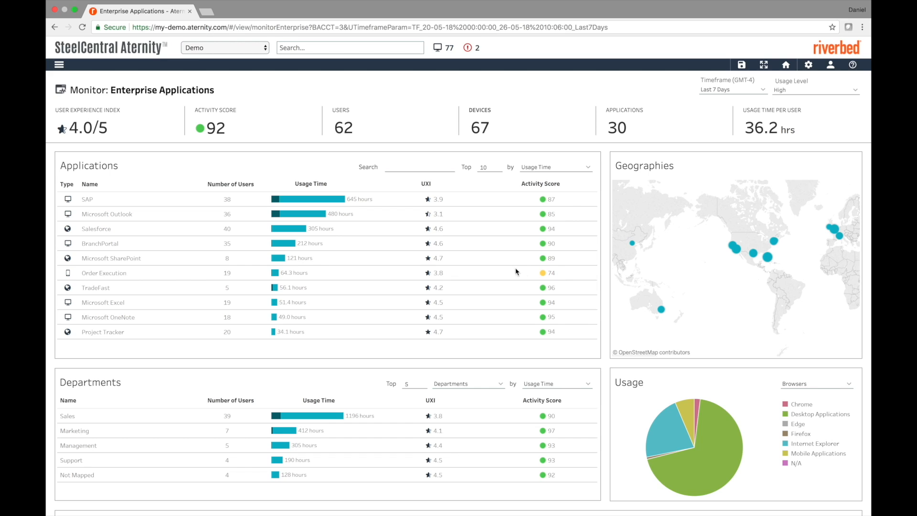
pyautogui.moveTo(500, 258)
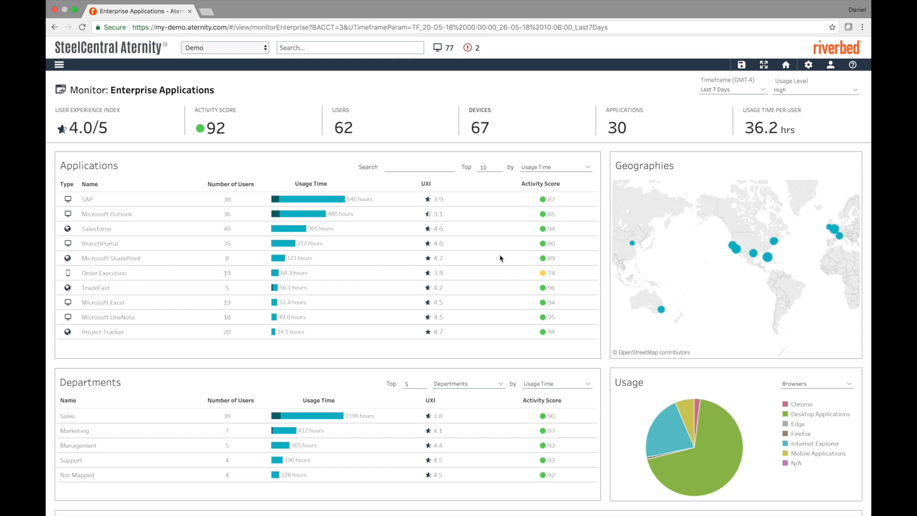
pyautogui.moveTo(352, 149)
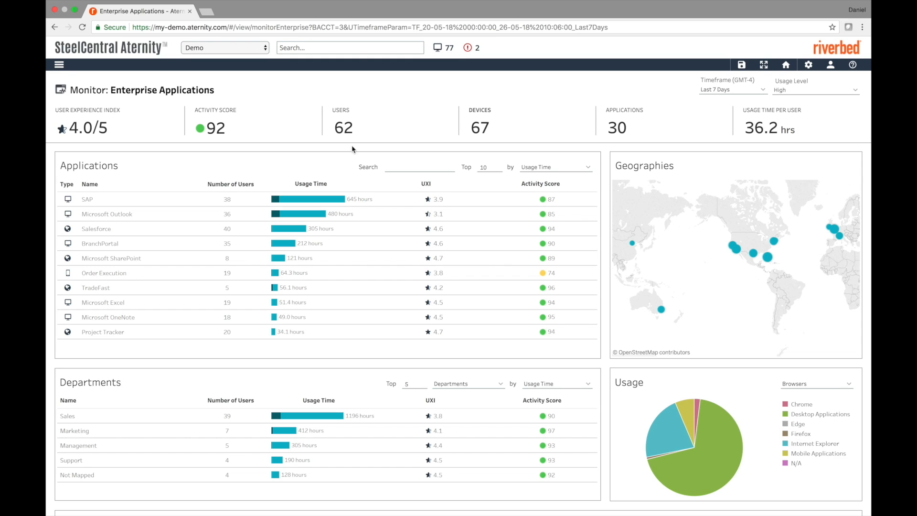
# Start Troubleshoot > User or Device from the main menu and choose the user's laptop.
pyautogui.click(60, 63)
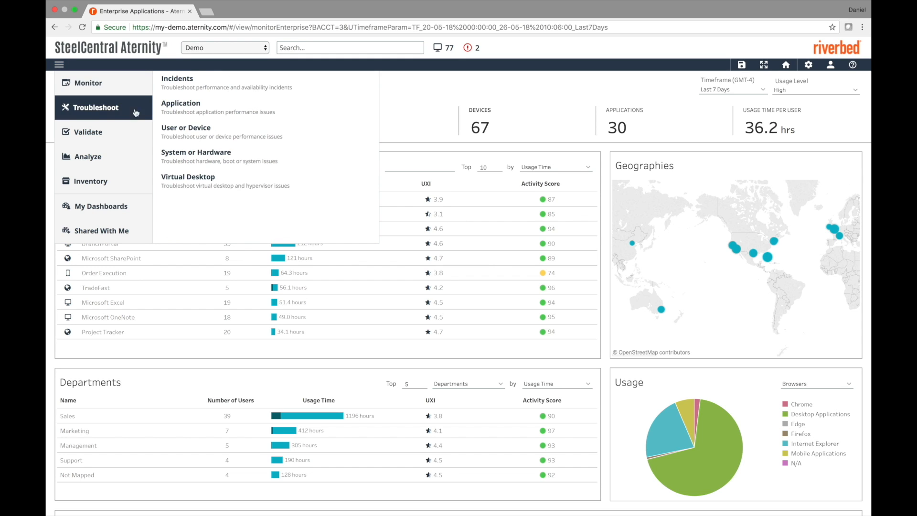
pyautogui.click(186, 132)
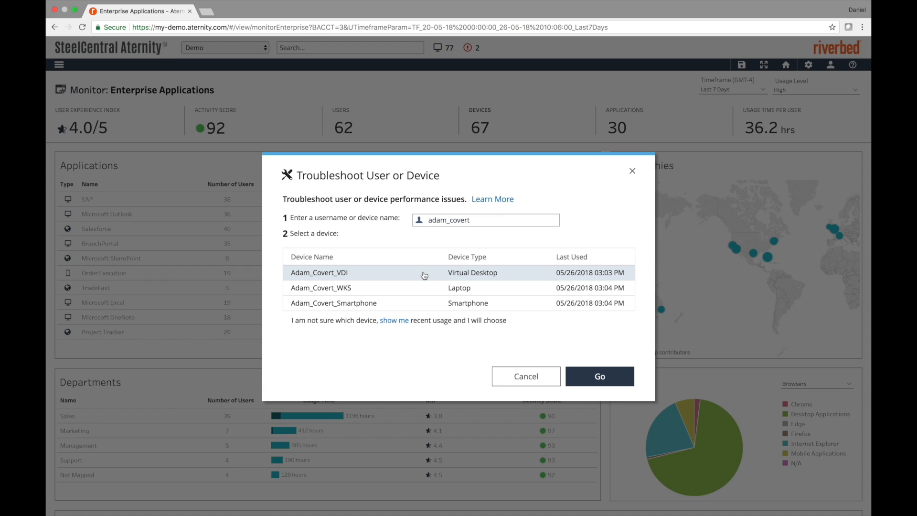
pyautogui.moveTo(422, 309)
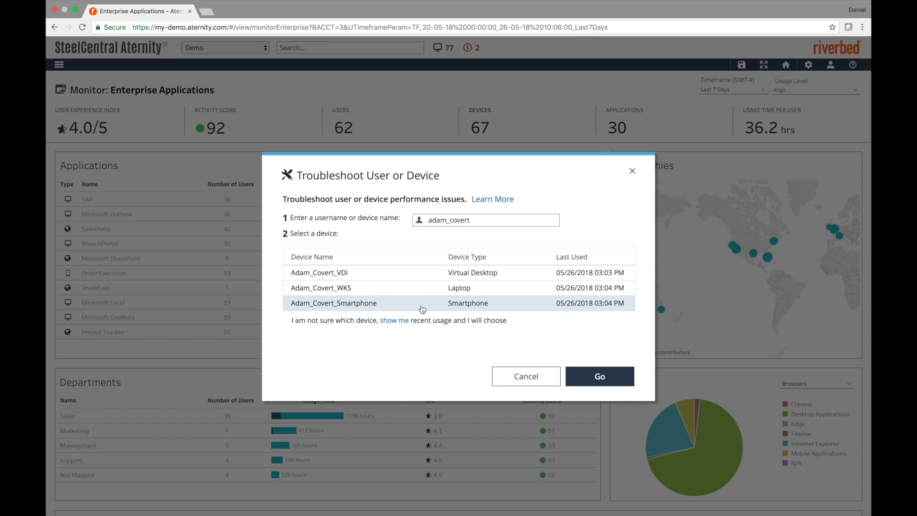
pyautogui.moveTo(424, 294)
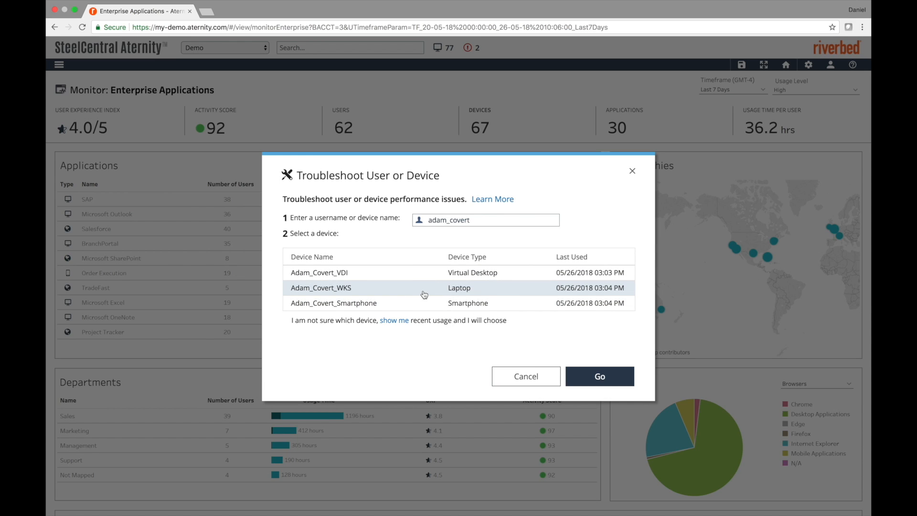
pyautogui.click(600, 377)
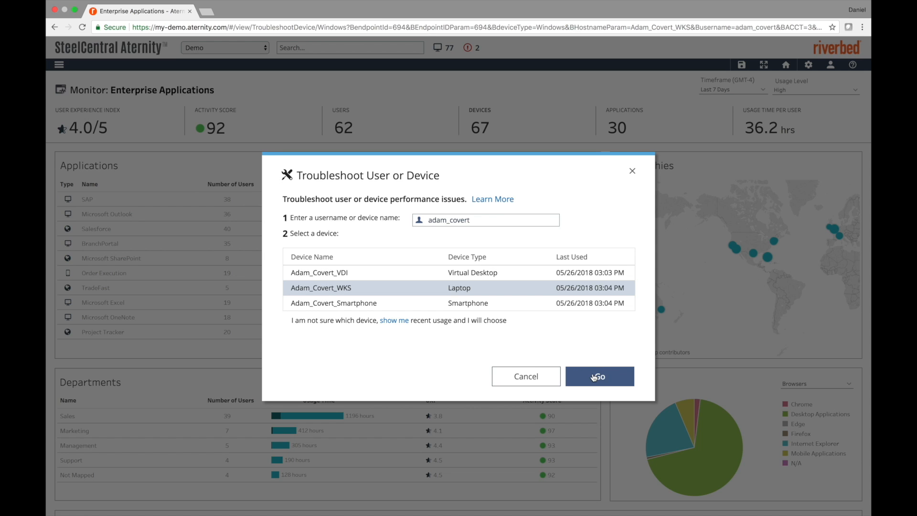
# Go to the laptop's Troubleshoot page showing stability index, CPU and memory charts.
pyautogui.click(600, 376)
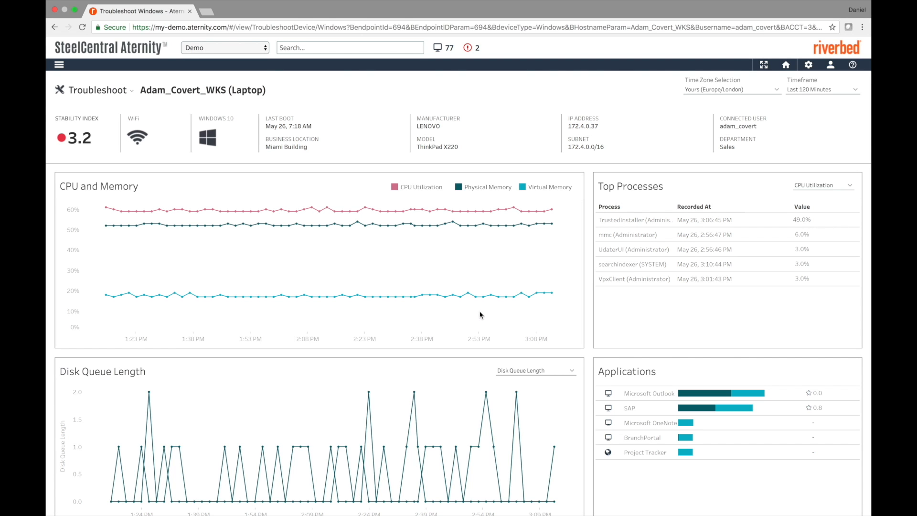
pyautogui.moveTo(94, 154)
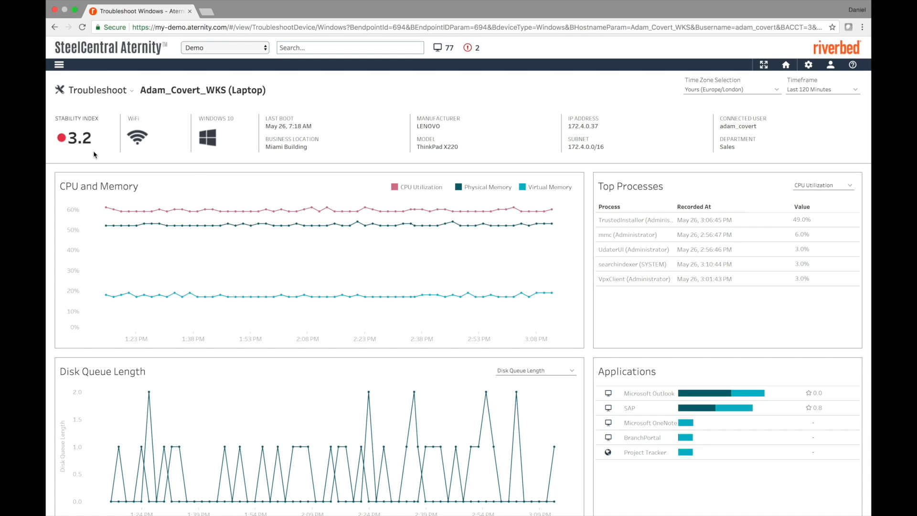
pyautogui.moveTo(158, 137)
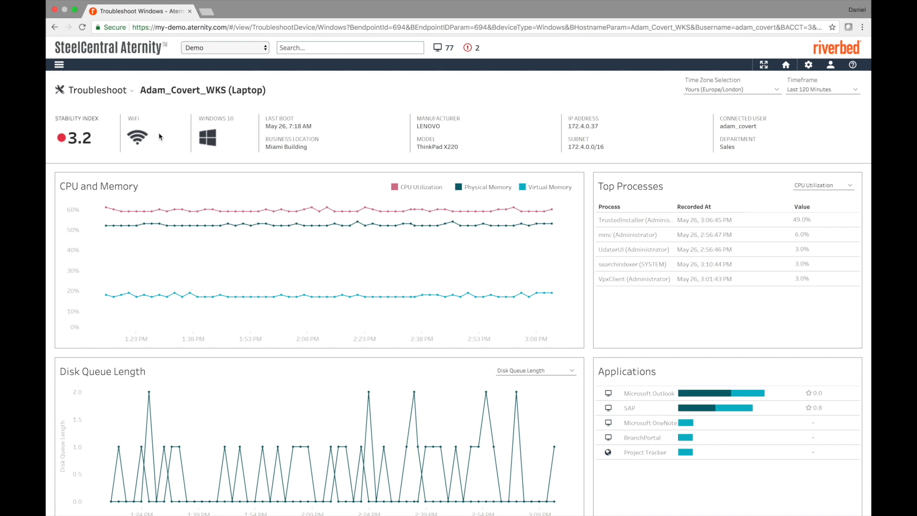
pyautogui.moveTo(183, 152)
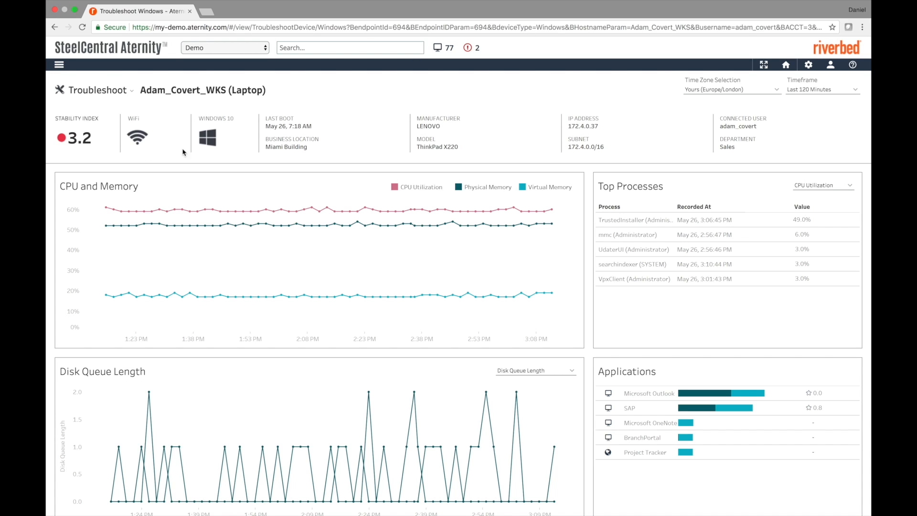
pyautogui.moveTo(331, 112)
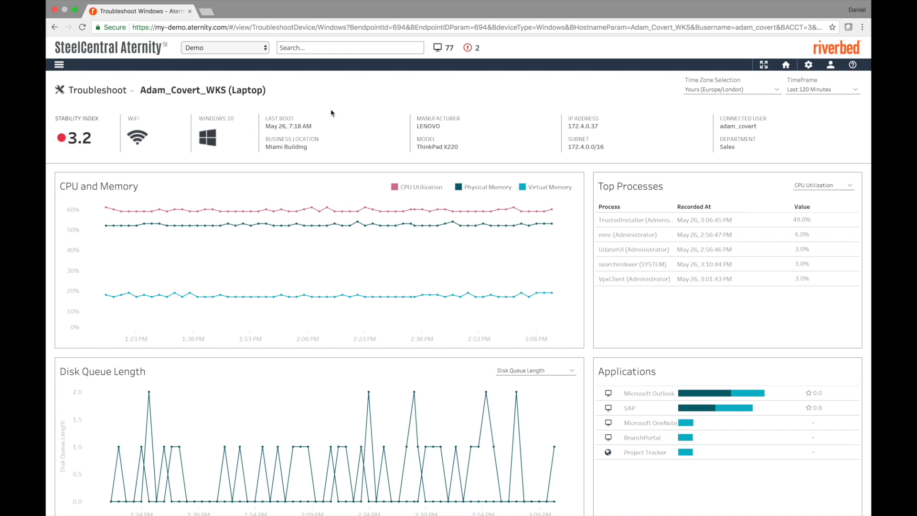
pyautogui.moveTo(459, 132)
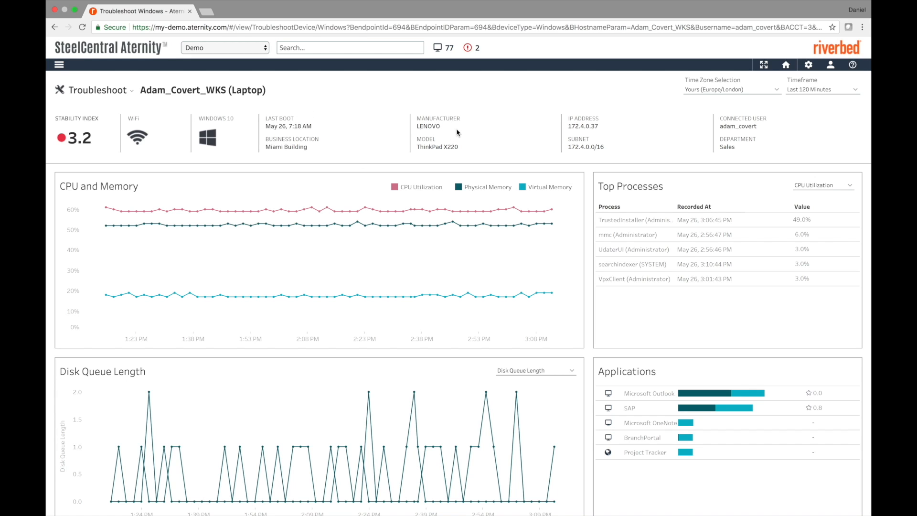
pyautogui.moveTo(514, 140)
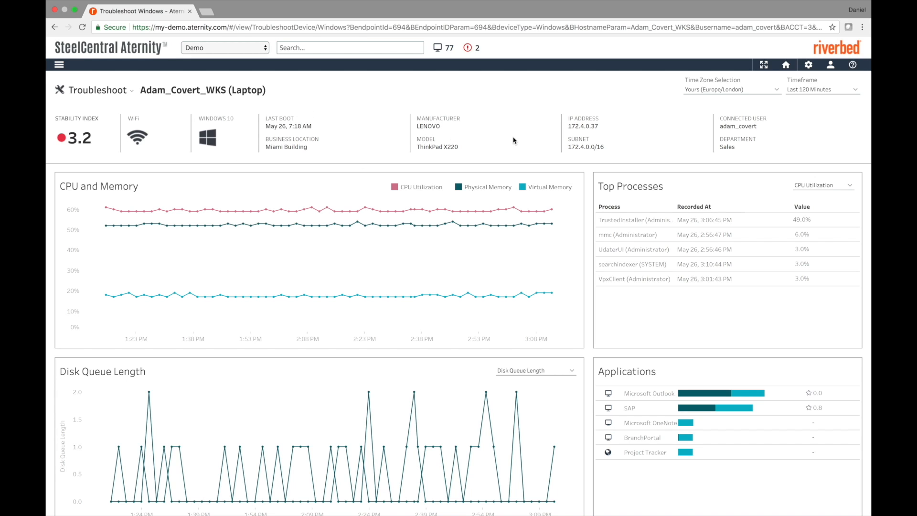
pyautogui.moveTo(109, 119)
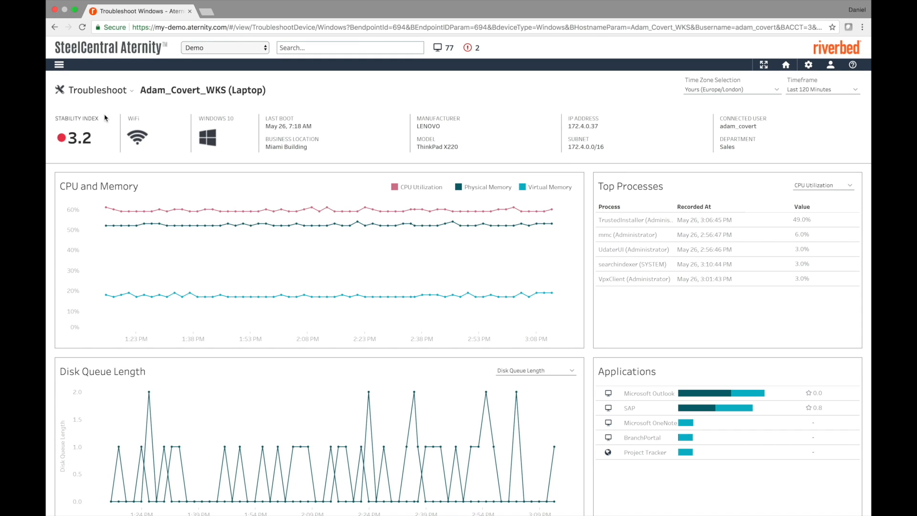
pyautogui.moveTo(90, 156)
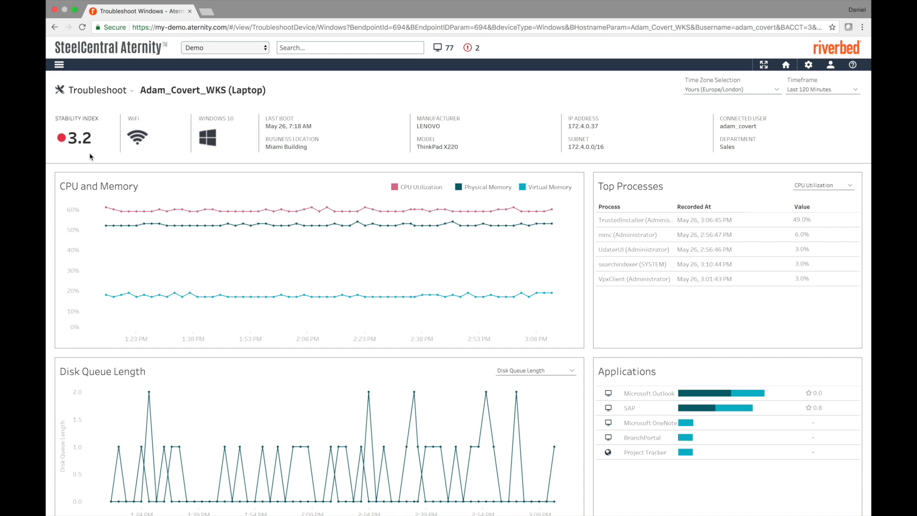
# Scroll down to Outgoing Connections, Recent Health Events, Recently Installed Applications and Recent Boots.
pyautogui.scroll(-3)
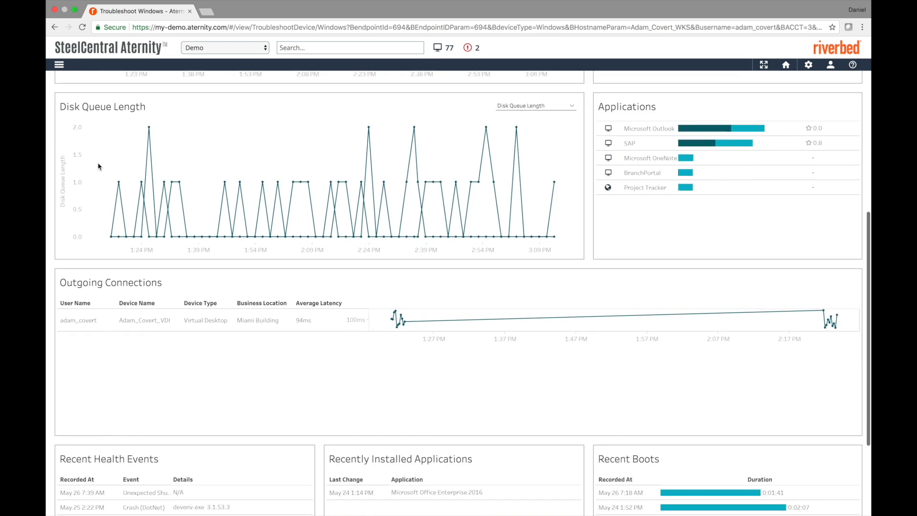
pyautogui.scroll(-3)
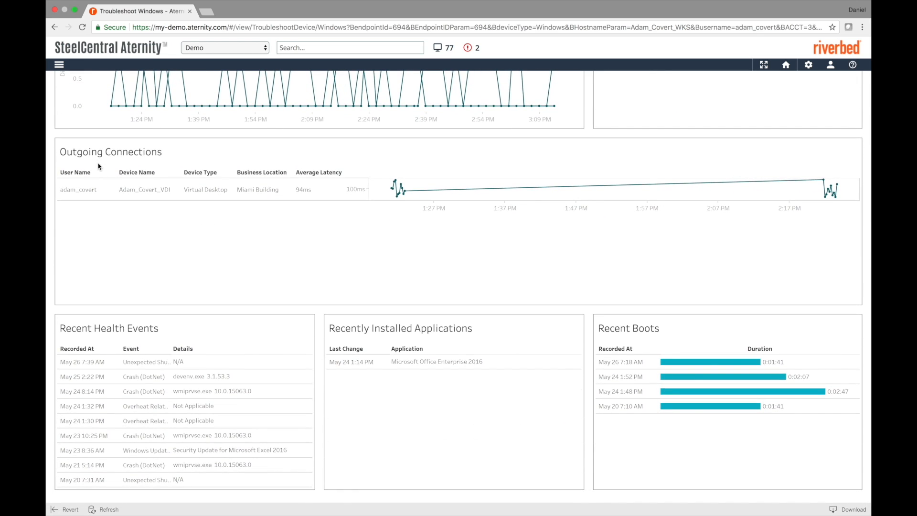
pyautogui.moveTo(198, 382)
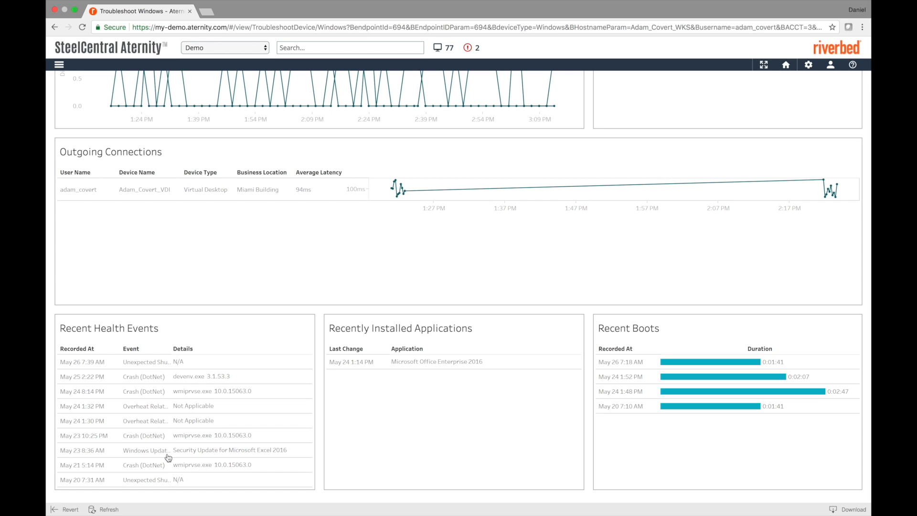
pyautogui.moveTo(265, 363)
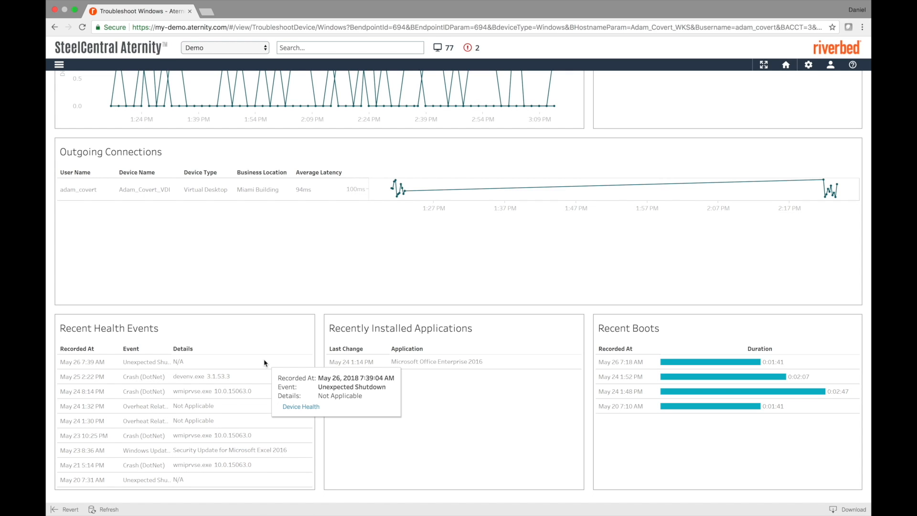
pyautogui.moveTo(146, 409)
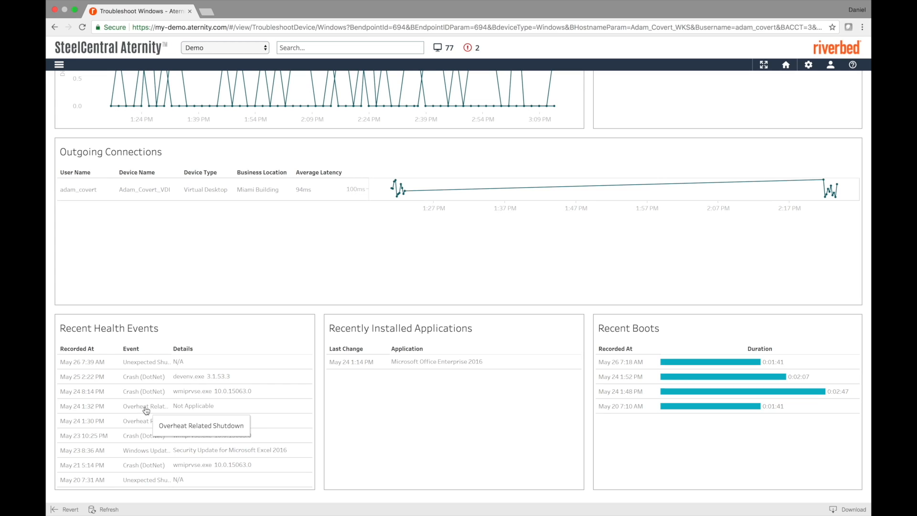
pyautogui.moveTo(382, 441)
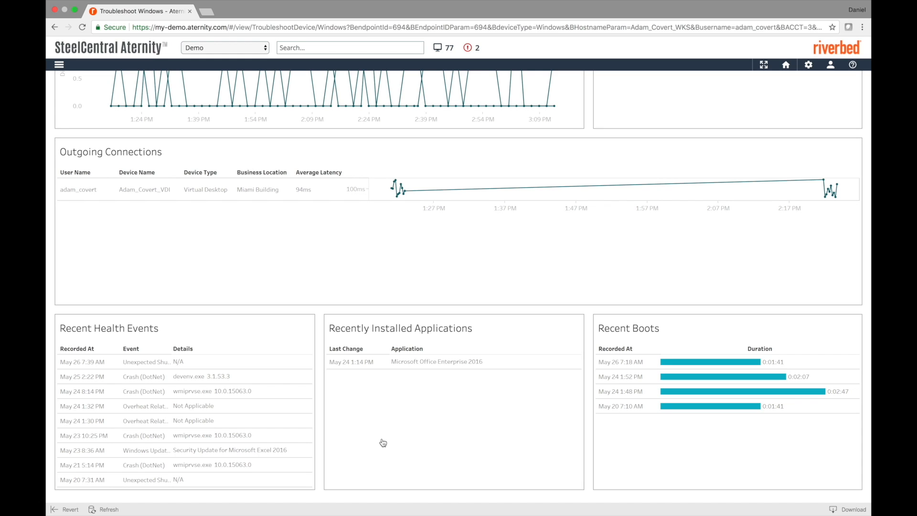
pyautogui.moveTo(481, 347)
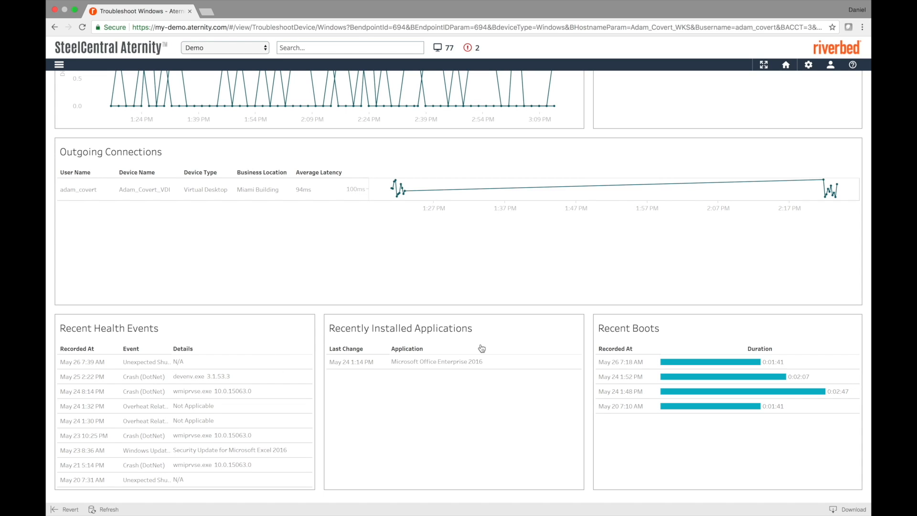
pyautogui.moveTo(765, 374)
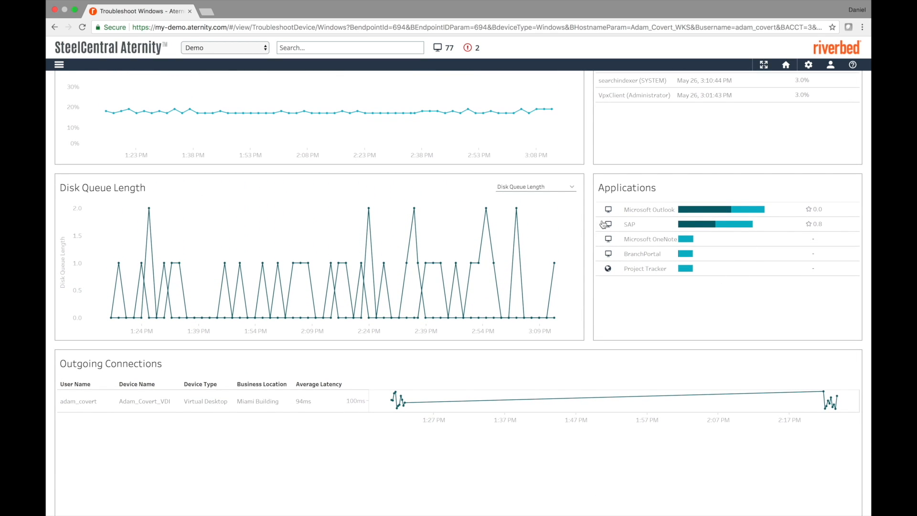
pyautogui.moveTo(754, 299)
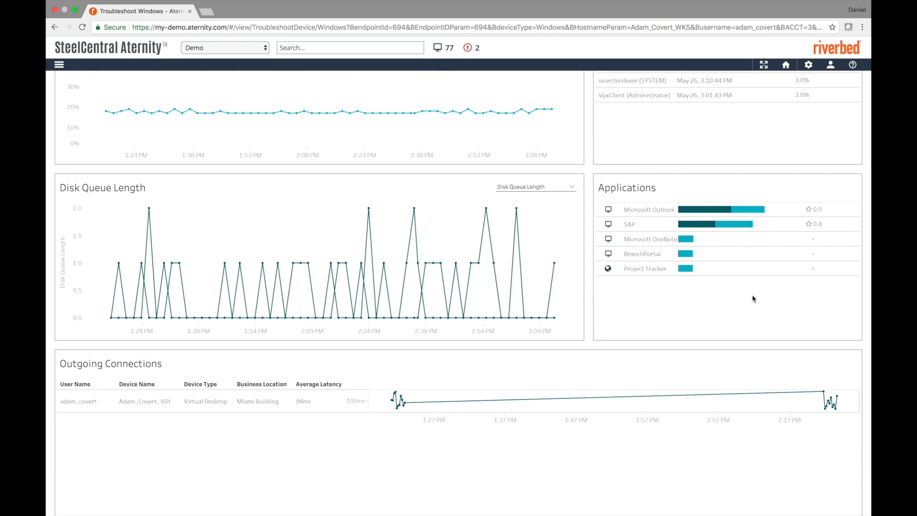
pyautogui.moveTo(816, 229)
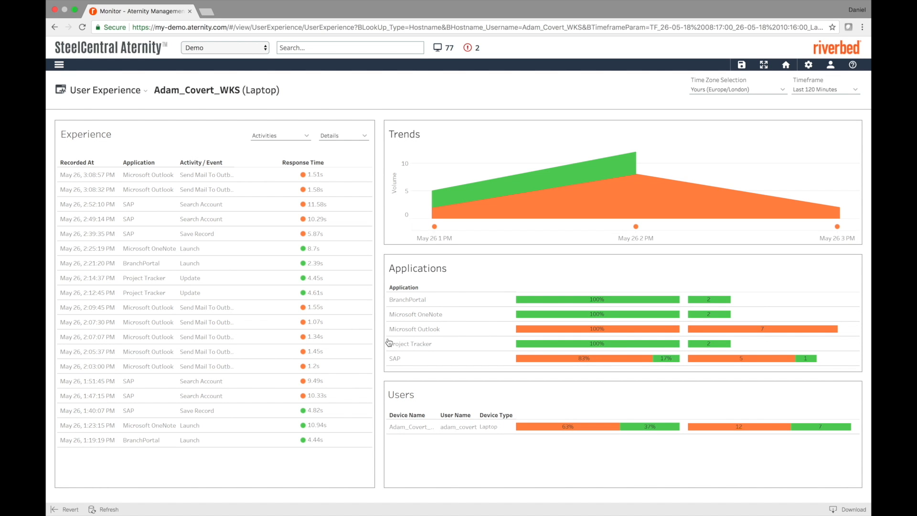
pyautogui.moveTo(328, 201)
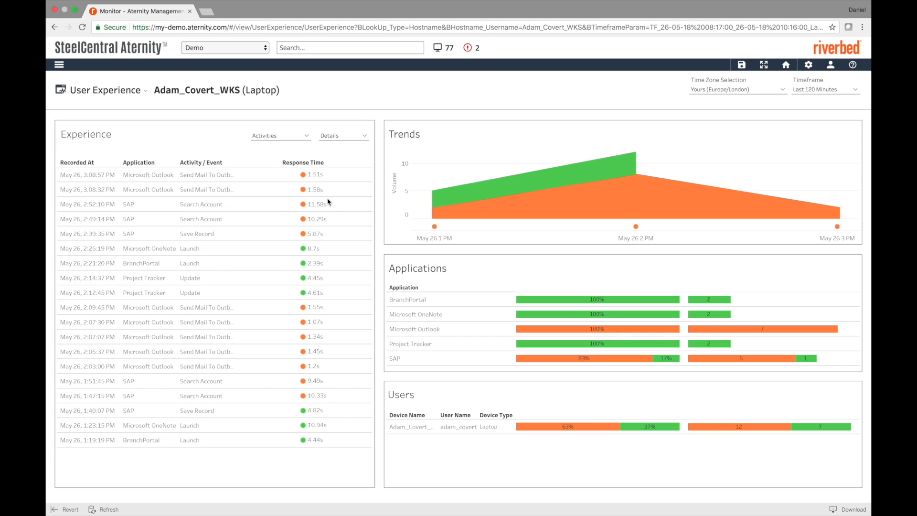
pyautogui.moveTo(309, 213)
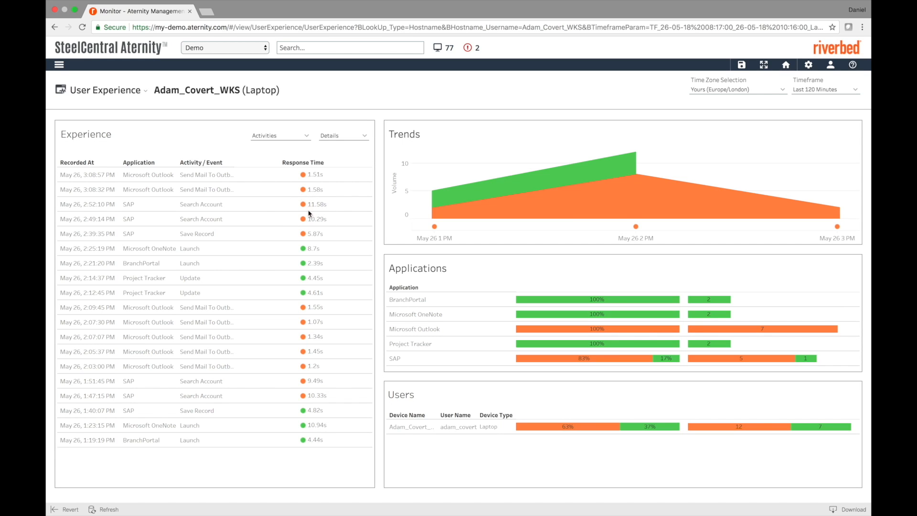
pyautogui.moveTo(270, 209)
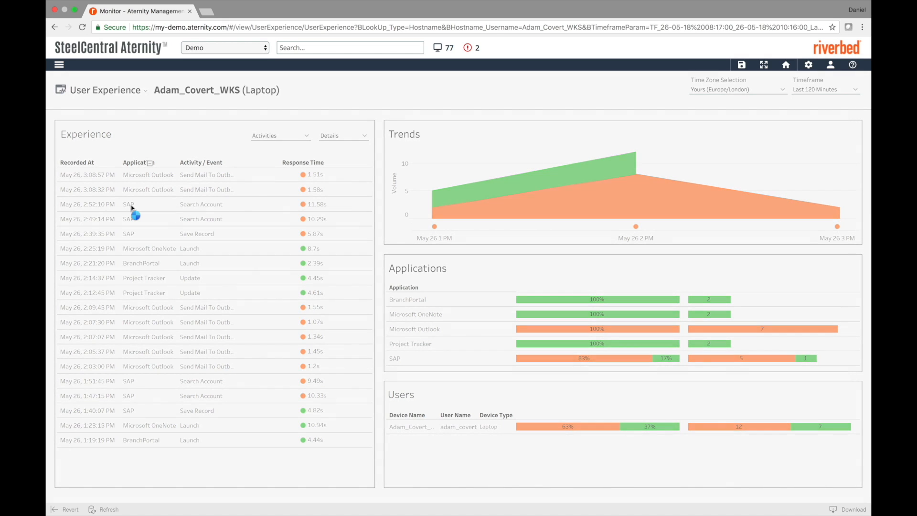
# Show details of the 2:52:10 PM SAP Search Account activity with its response-time chart.
pyautogui.click(128, 218)
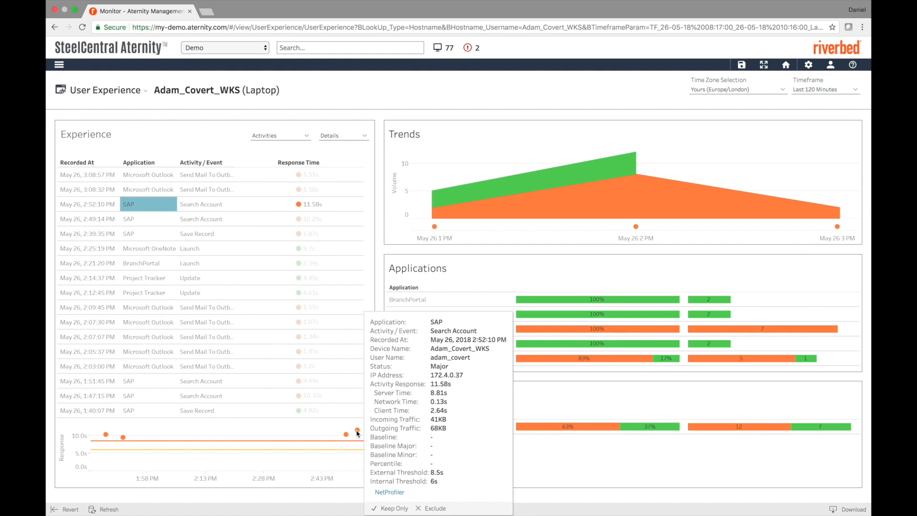
pyautogui.moveTo(450, 401)
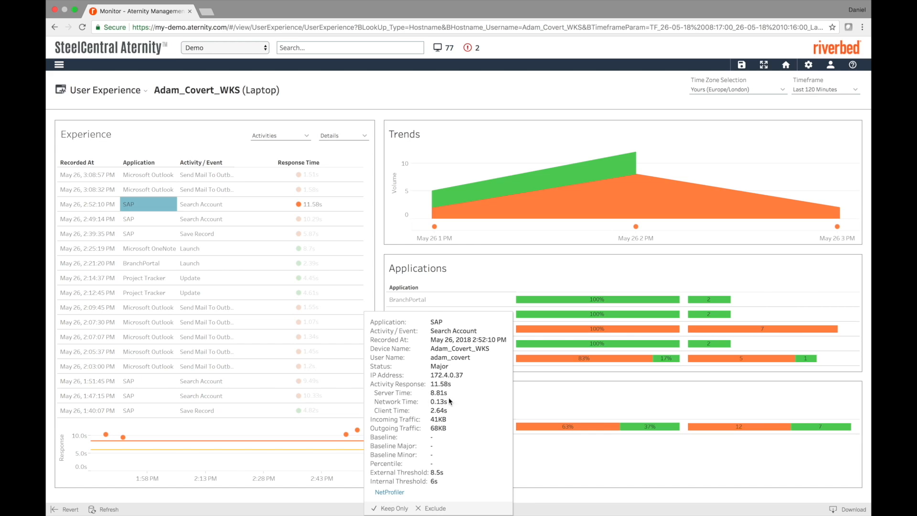
pyautogui.moveTo(459, 399)
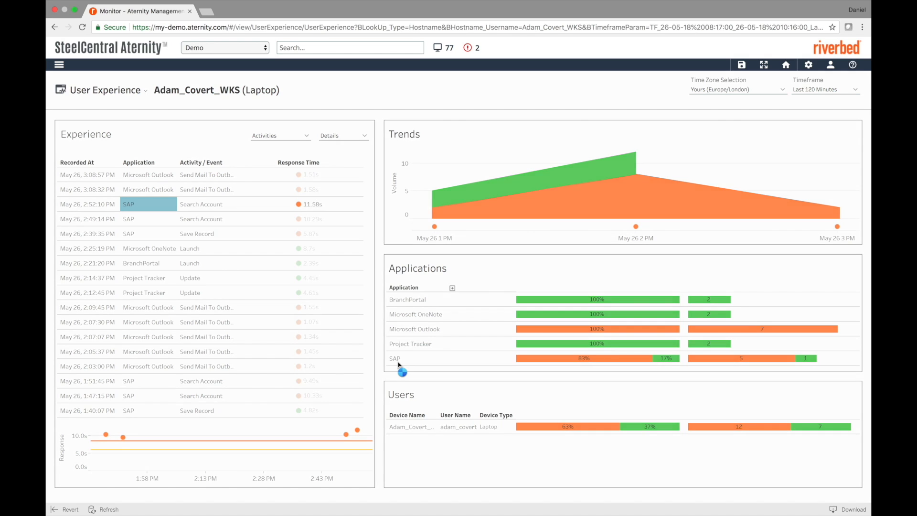
# Monitor the SAP application filtered to the Sales department and scroll to Activity Performance.
pyautogui.click(395, 358)
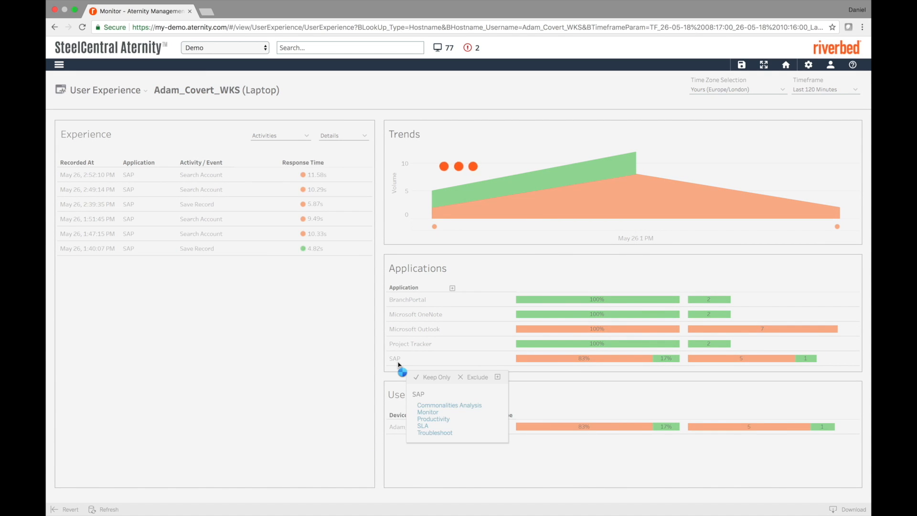
pyautogui.click(428, 412)
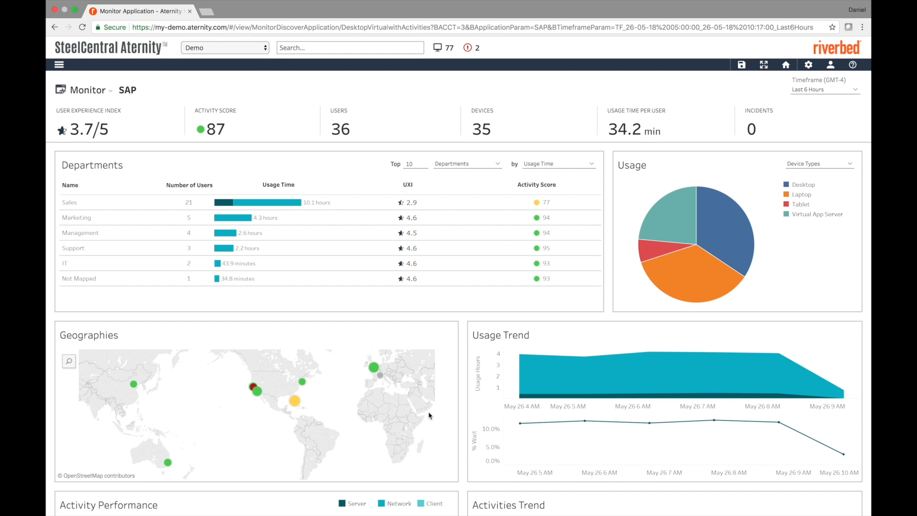
pyautogui.moveTo(433, 407)
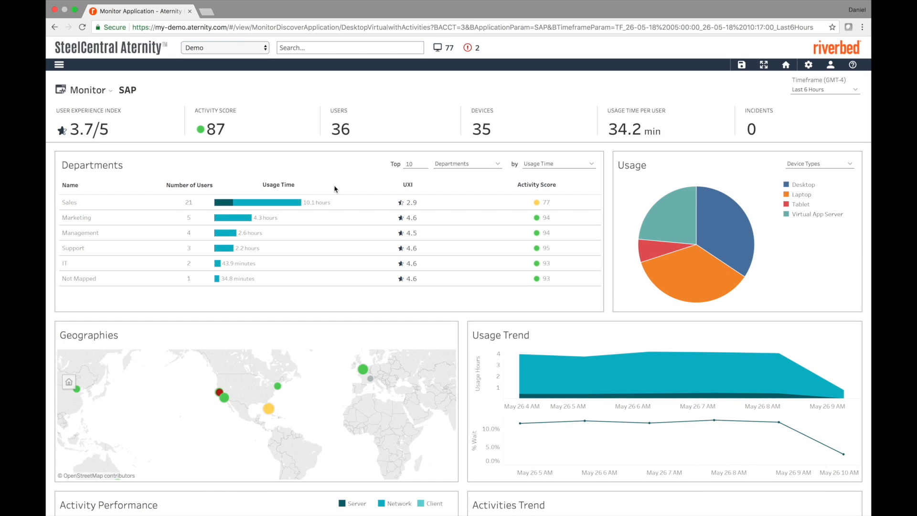
pyautogui.moveTo(510, 208)
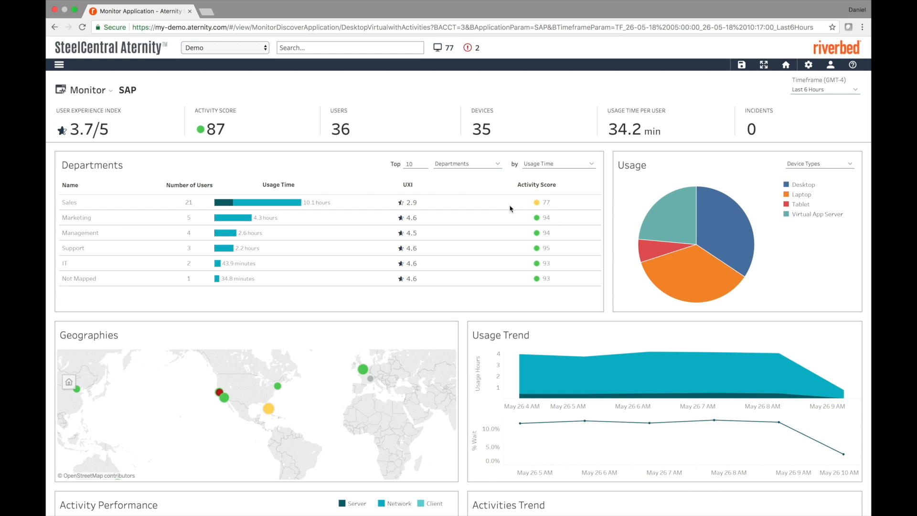
pyautogui.moveTo(65, 210)
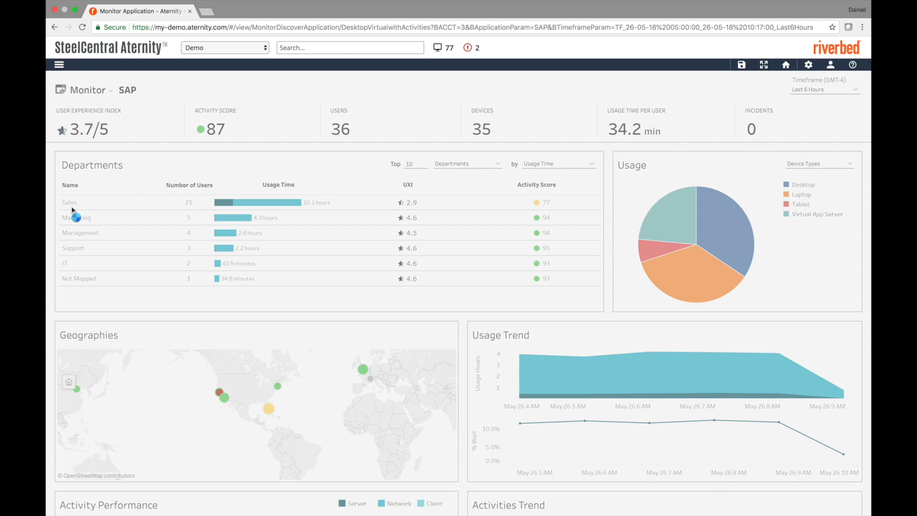
pyautogui.click(68, 203)
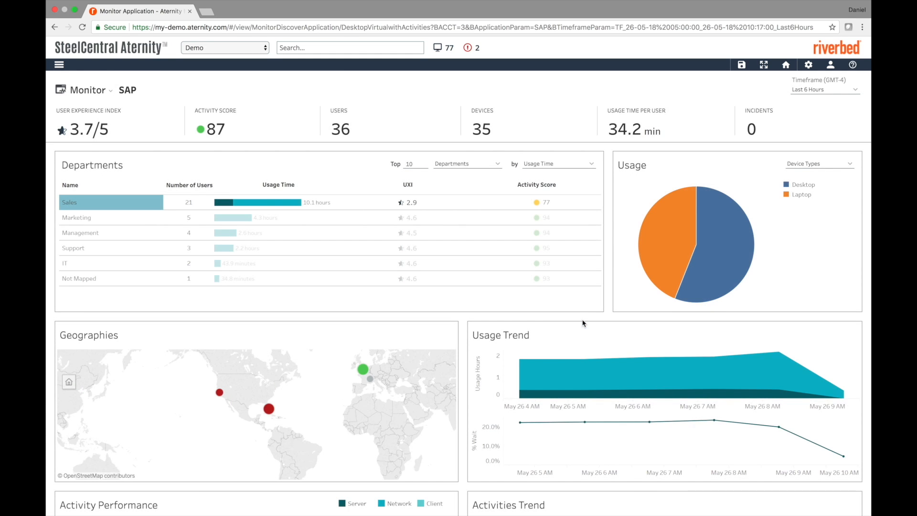
pyautogui.scroll(-3)
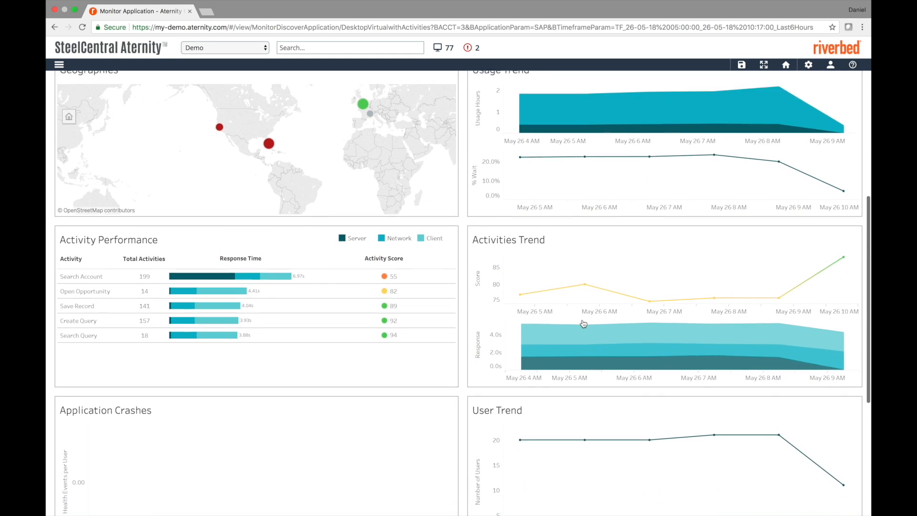
pyautogui.scroll(-3)
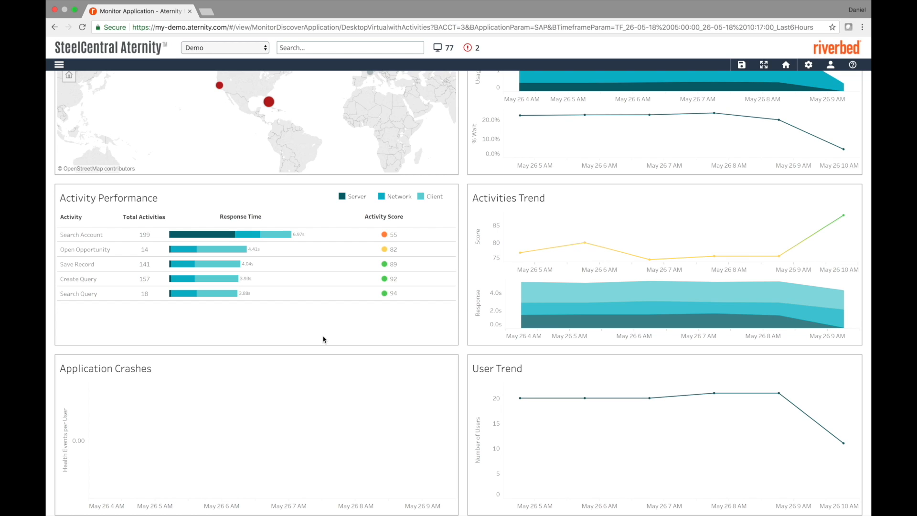
pyautogui.moveTo(178, 347)
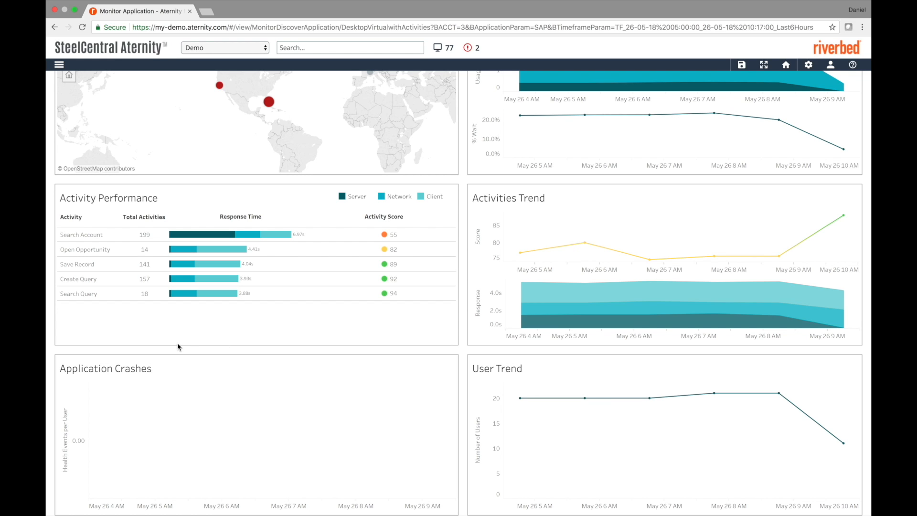
pyautogui.moveTo(445, 243)
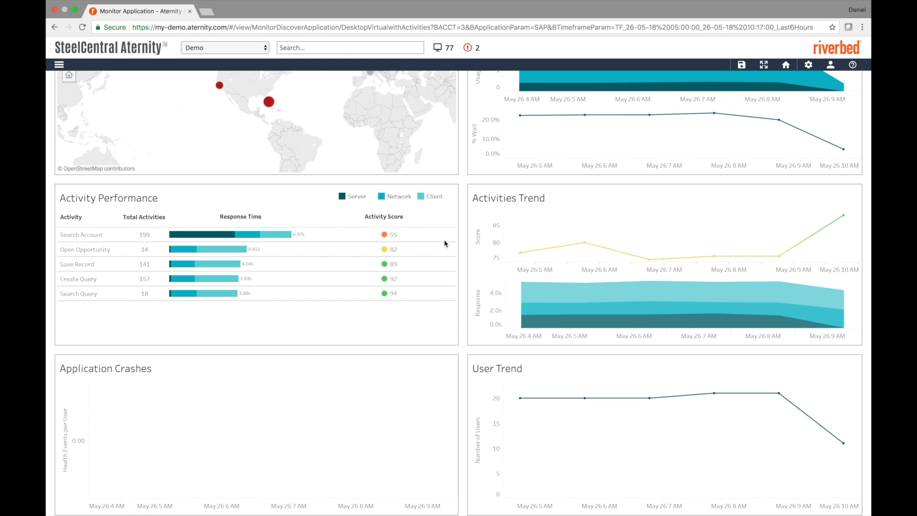
pyautogui.moveTo(402, 239)
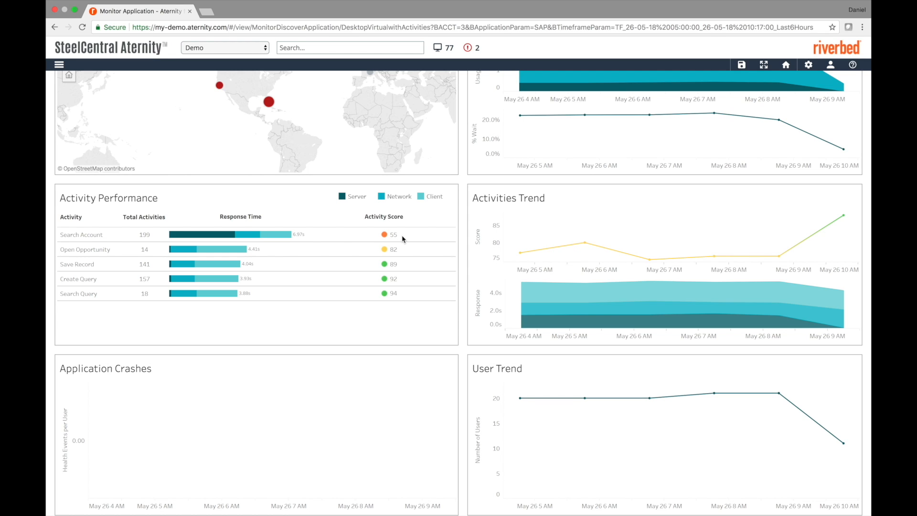
pyautogui.moveTo(84, 236)
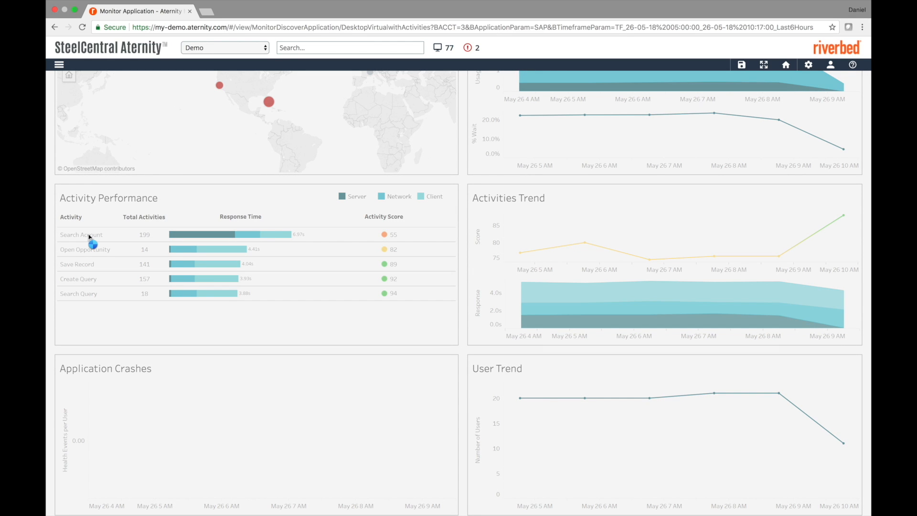
# Launch Troubleshoot Activity for the SAP Search Account activity.
pyautogui.click(80, 235)
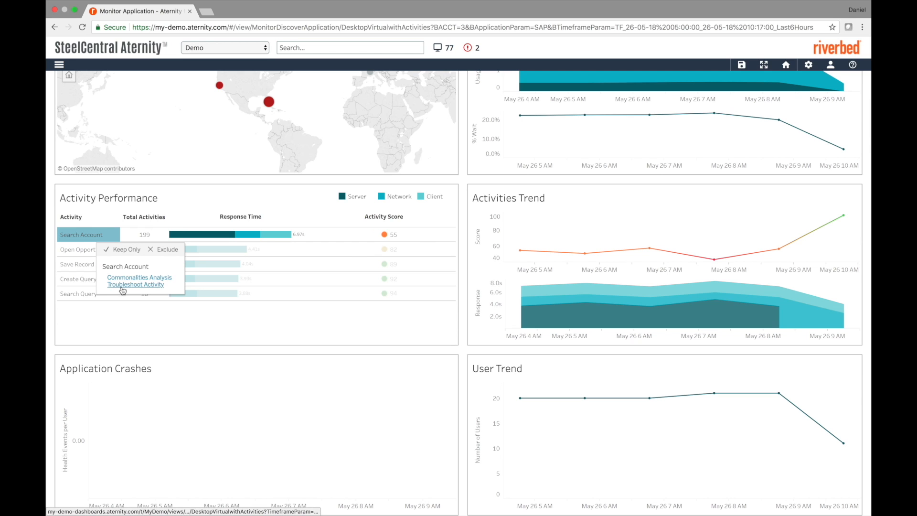
pyautogui.click(136, 285)
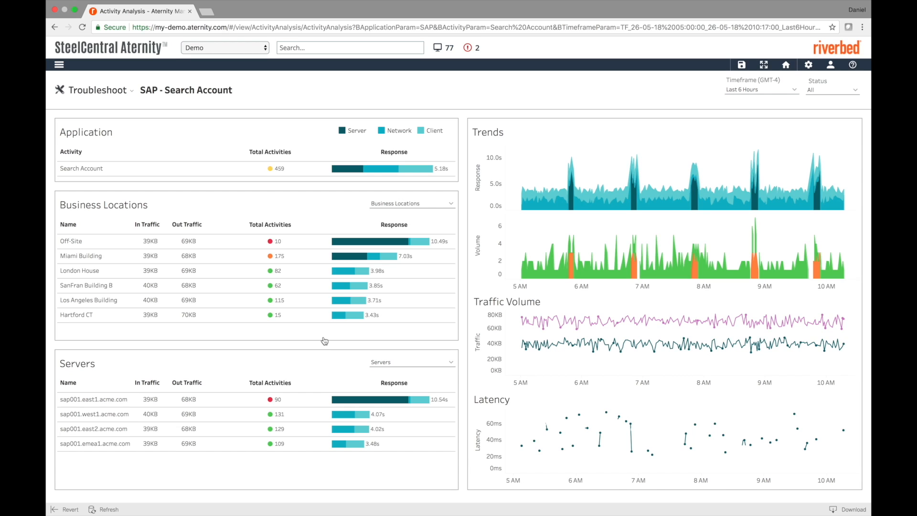
pyautogui.moveTo(122, 365)
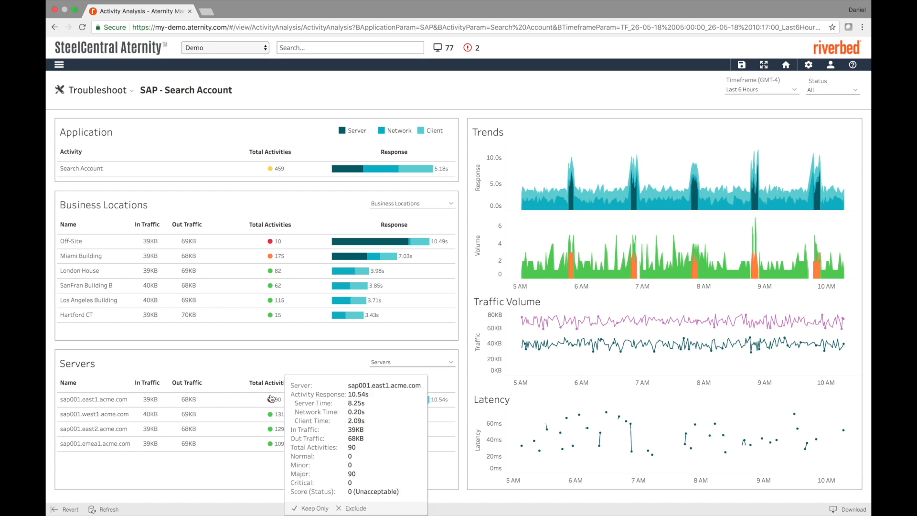
# Filter the Search Account troubleshooting view to server sap001.east1.acme.com.
pyautogui.click(92, 399)
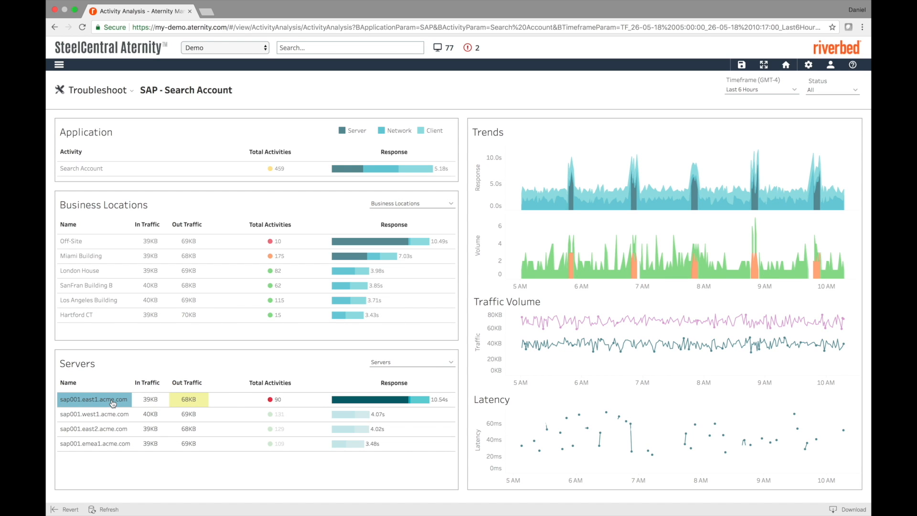
pyautogui.click(94, 399)
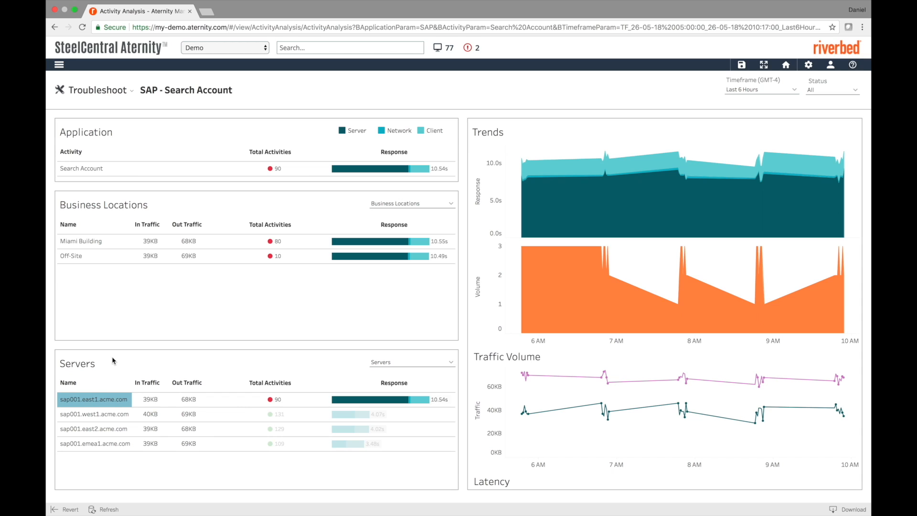
pyautogui.moveTo(126, 298)
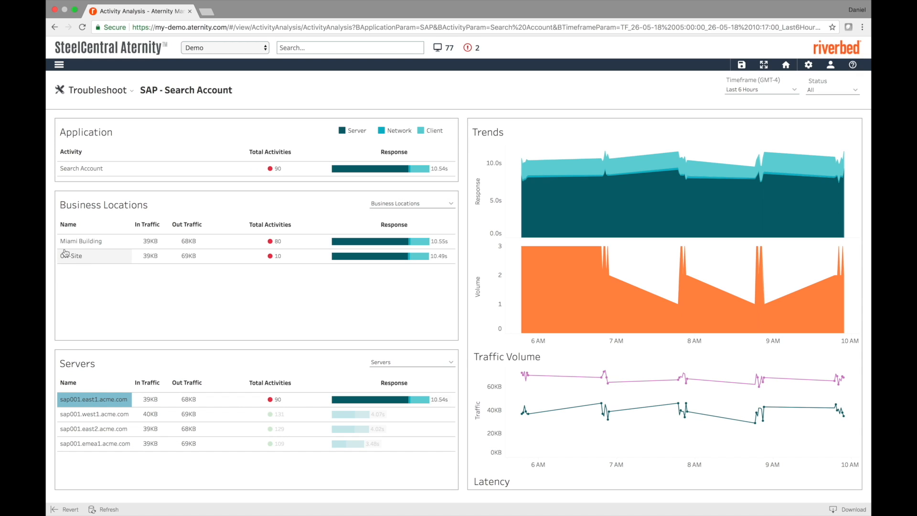
pyautogui.moveTo(134, 286)
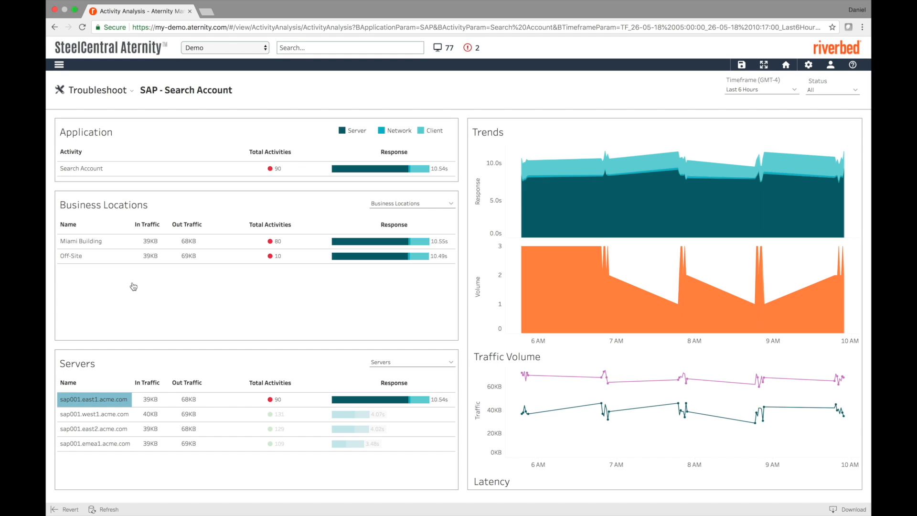
pyautogui.moveTo(108, 121)
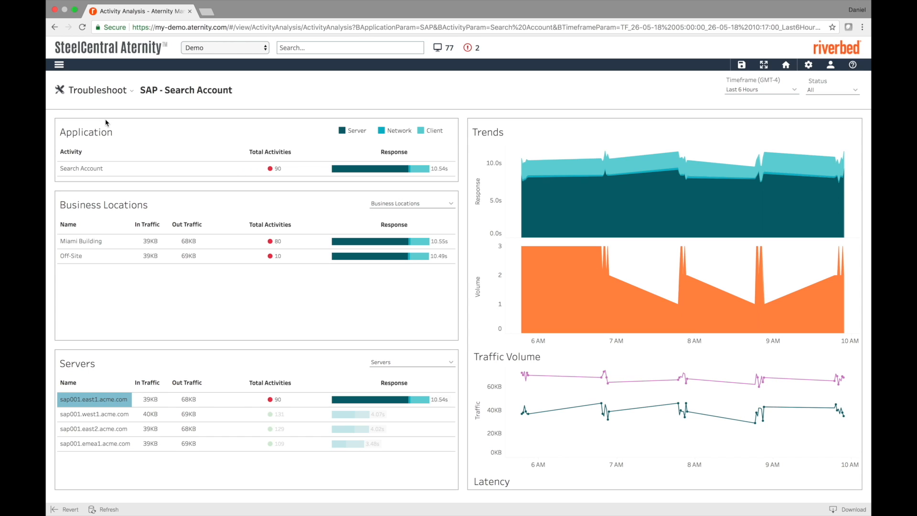
pyautogui.click(59, 63)
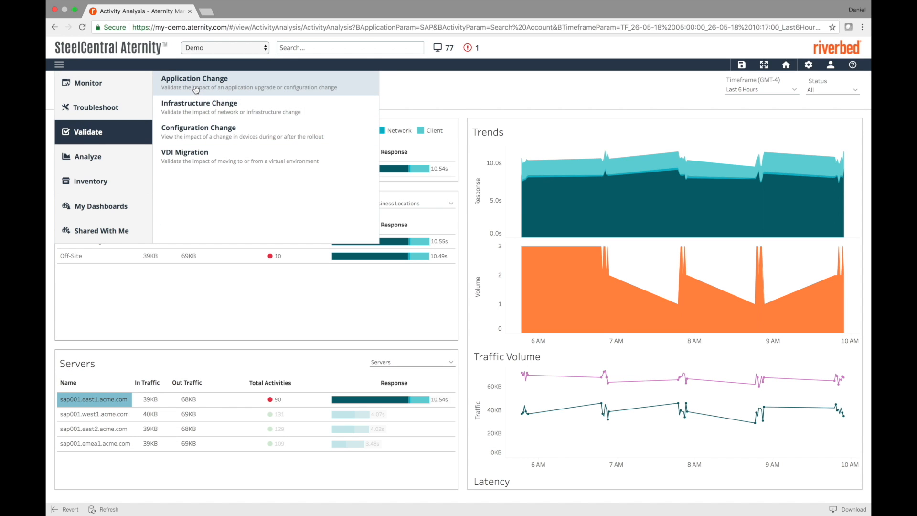
pyautogui.moveTo(221, 137)
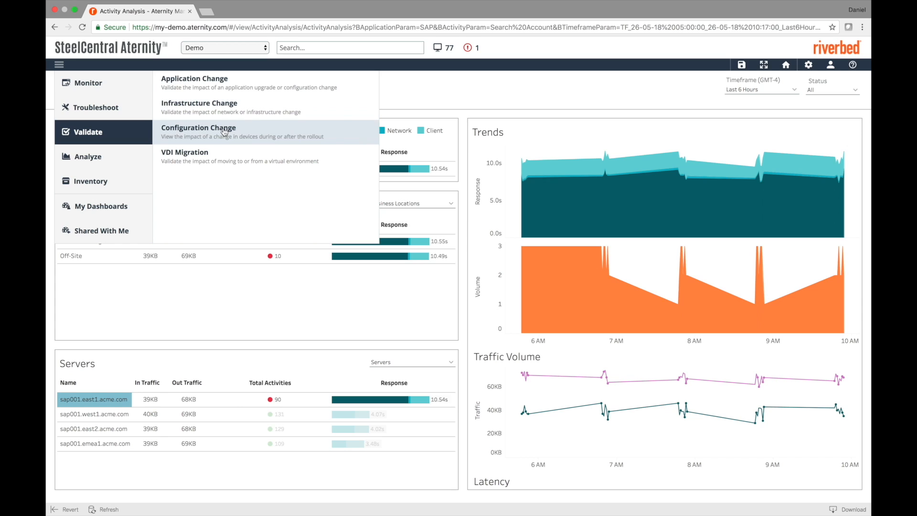
pyautogui.moveTo(231, 165)
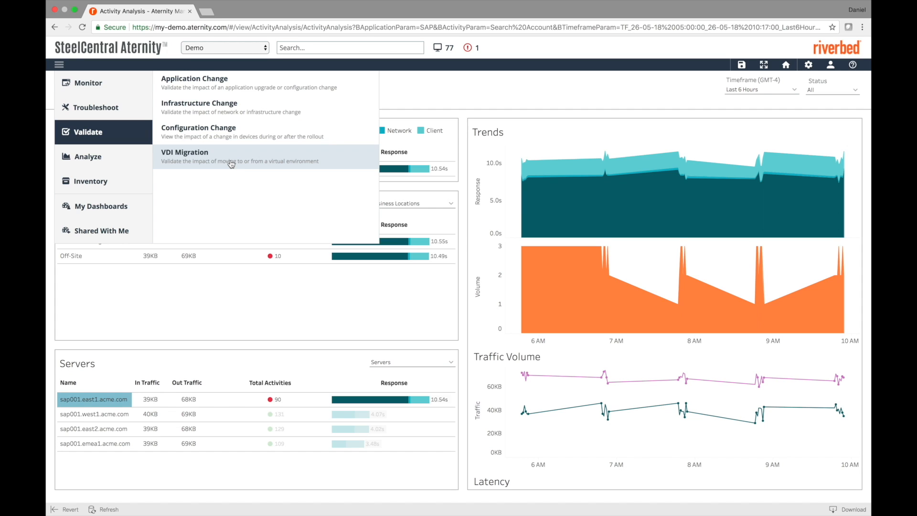
pyautogui.moveTo(224, 138)
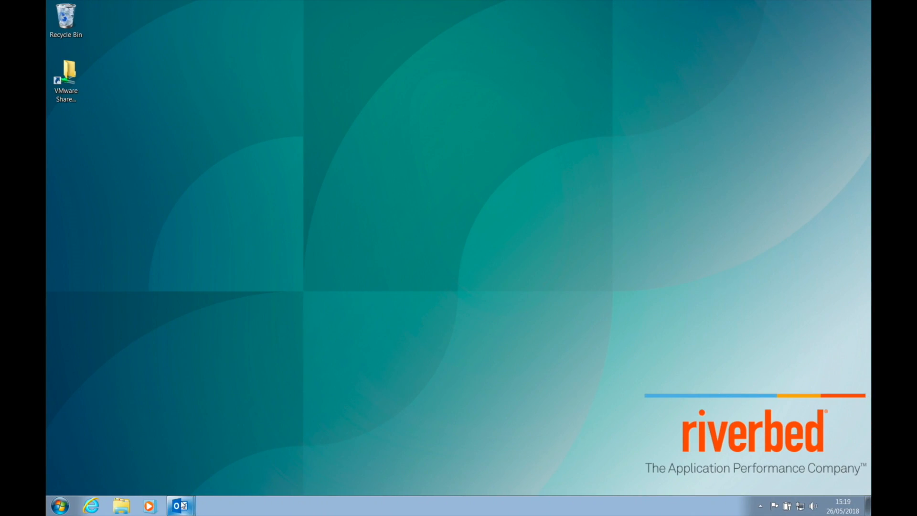
# Switch to Outlook and compose a message with subject Test and body Test.
pyautogui.click(178, 504)
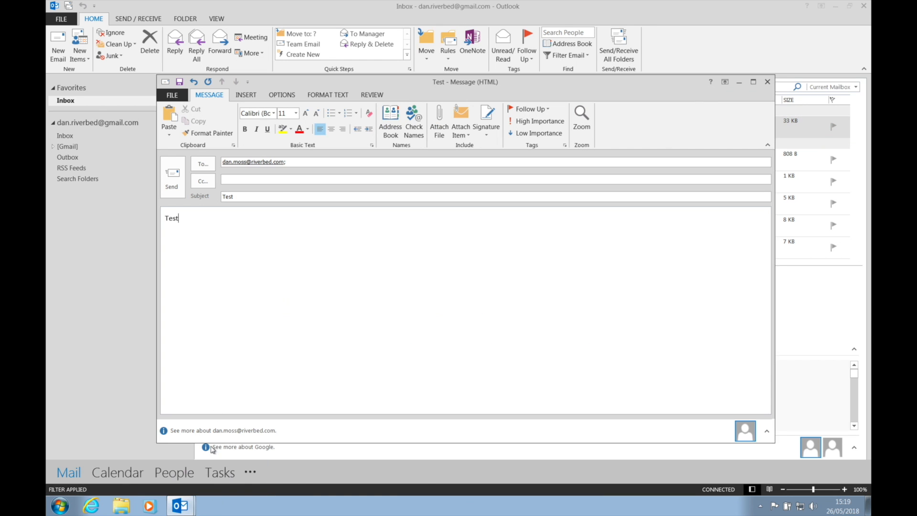
pyautogui.click(172, 180)
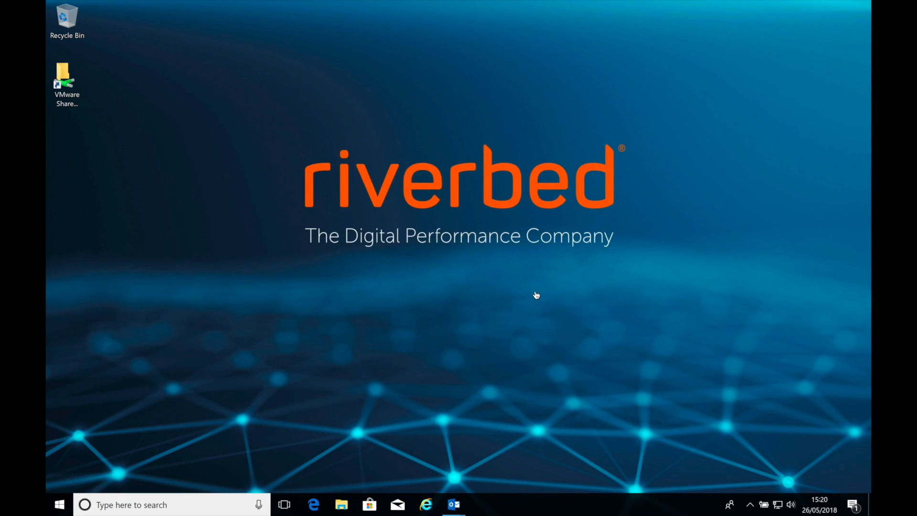
pyautogui.moveTo(453, 504)
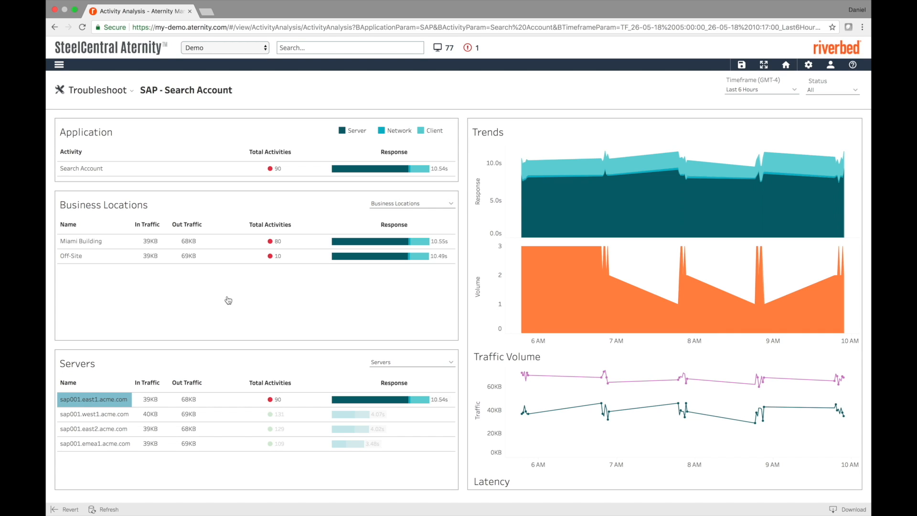
pyautogui.moveTo(229, 291)
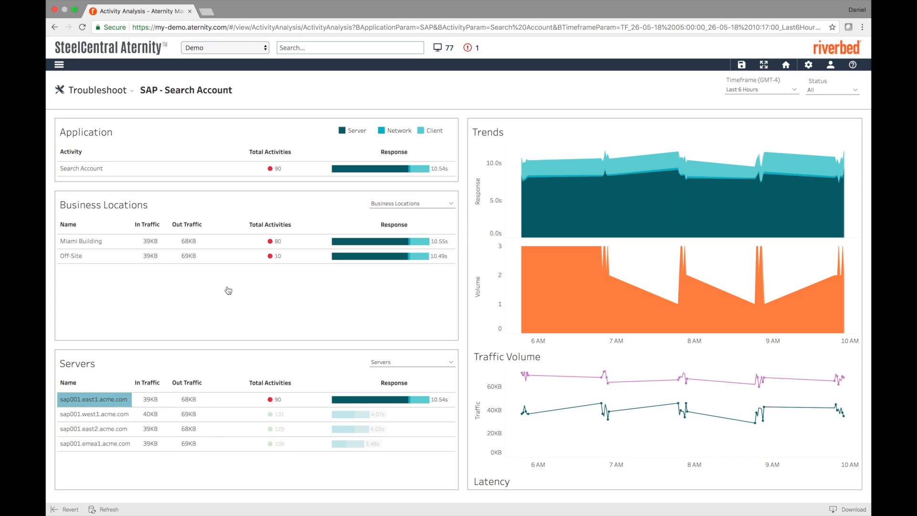
# Run Validate Configuration Change for OS Name MS Windows 10 from May 07, 2018.
pyautogui.click(60, 65)
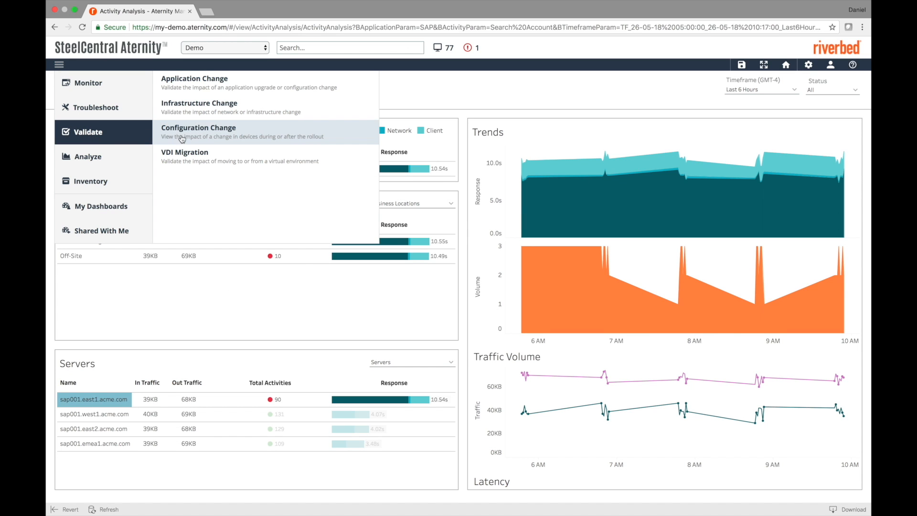
pyautogui.click(198, 128)
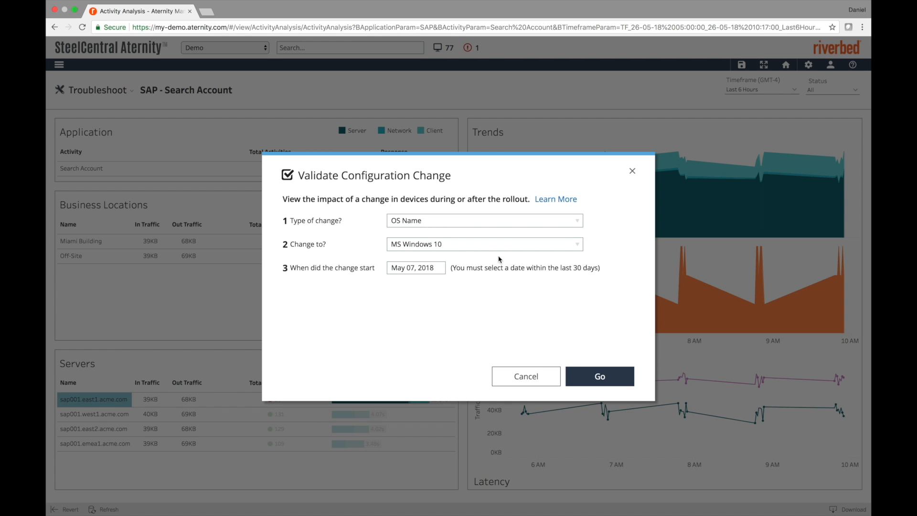
pyautogui.moveTo(393, 225)
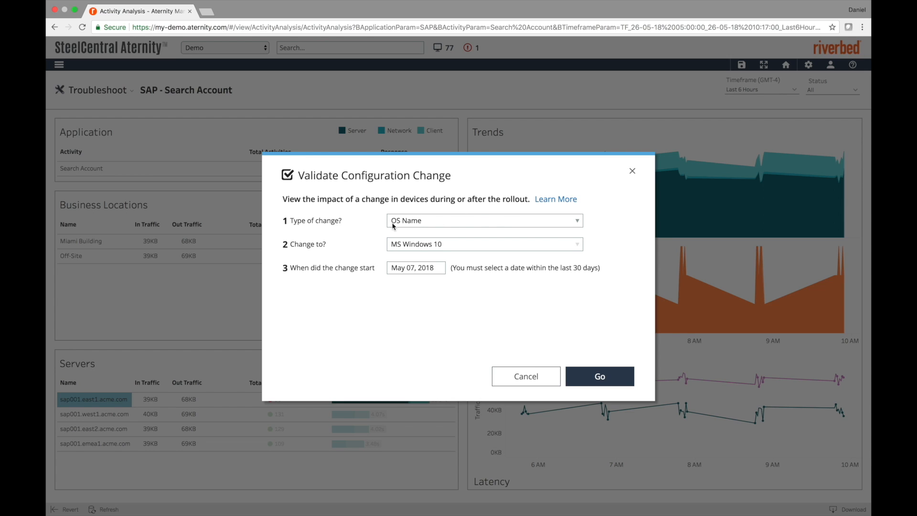
pyautogui.moveTo(444, 256)
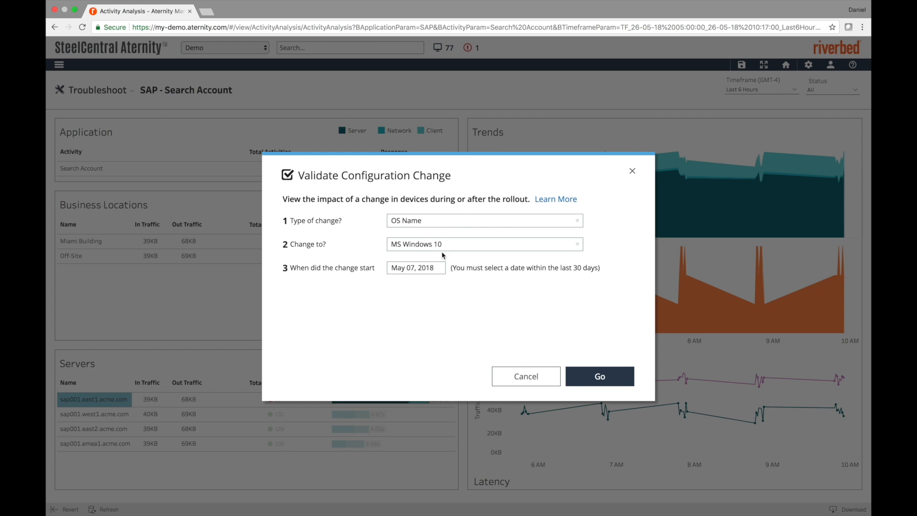
pyautogui.click(600, 377)
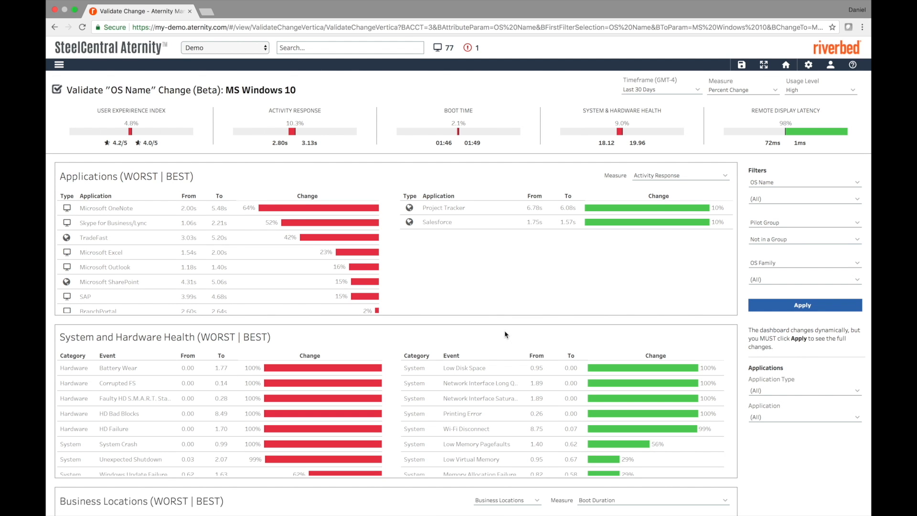
pyautogui.moveTo(774, 199)
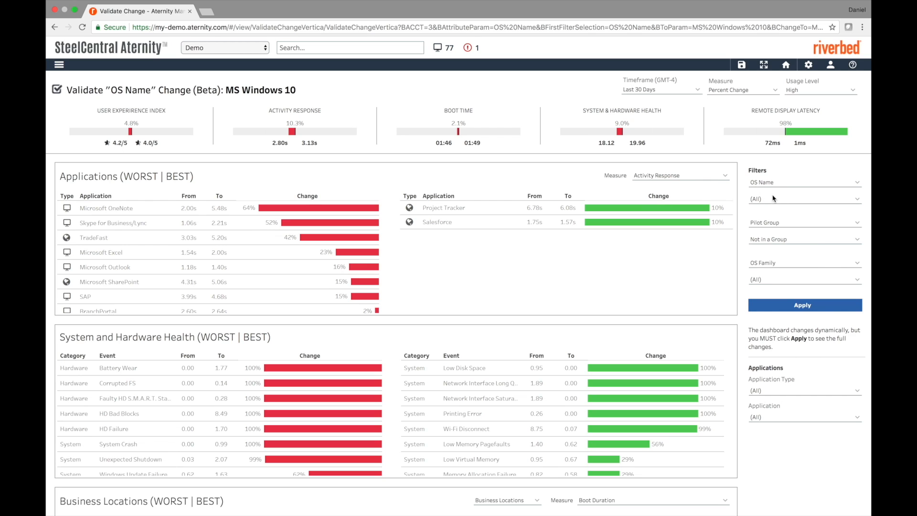
# Filter the validation dashboard to OS Name values MS Windows 7 and MS Windows 10.
pyautogui.click(804, 199)
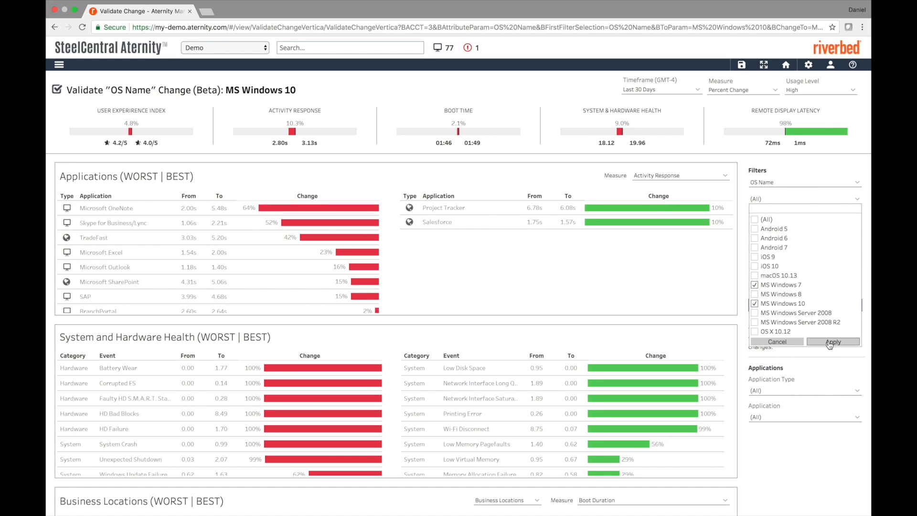
pyautogui.click(833, 342)
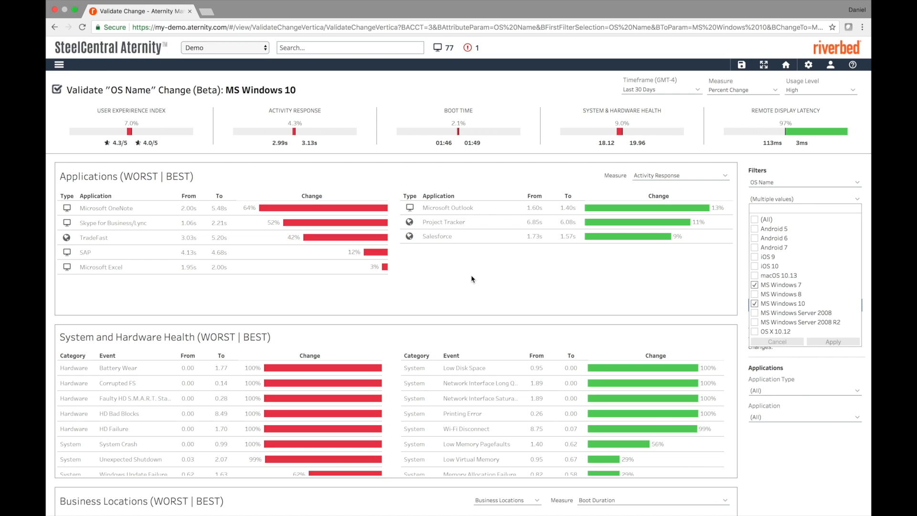
pyautogui.moveTo(141, 210)
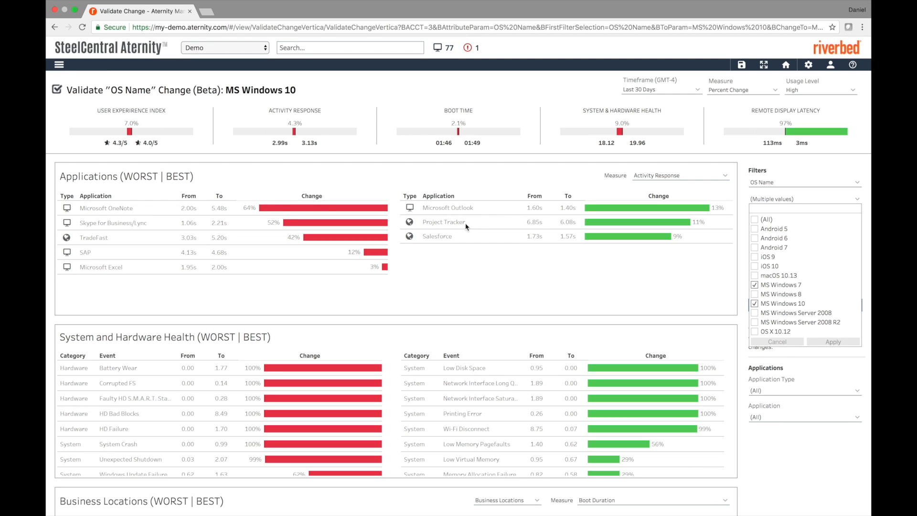
pyautogui.moveTo(465, 291)
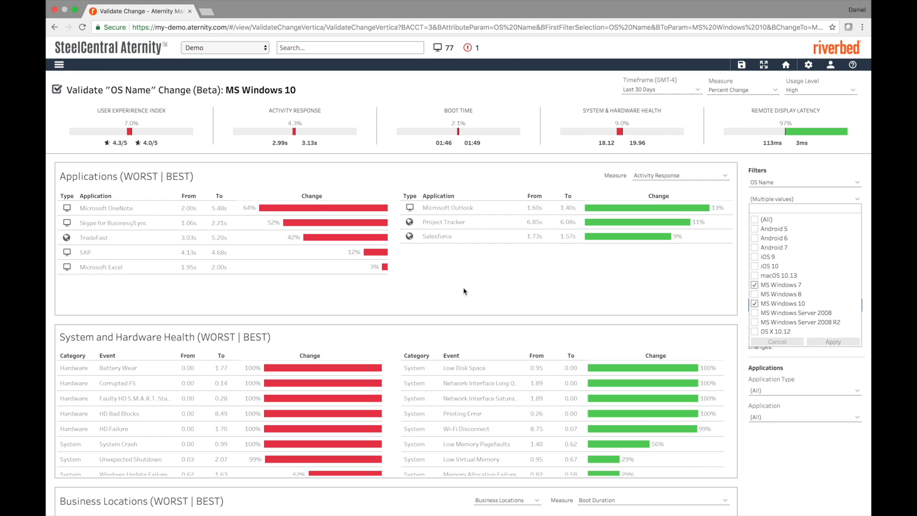
pyautogui.moveTo(103, 229)
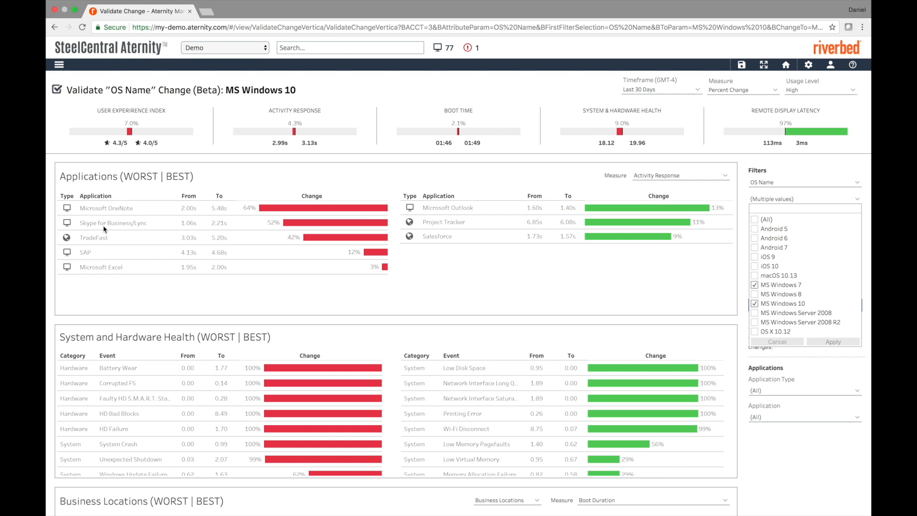
pyautogui.moveTo(461, 307)
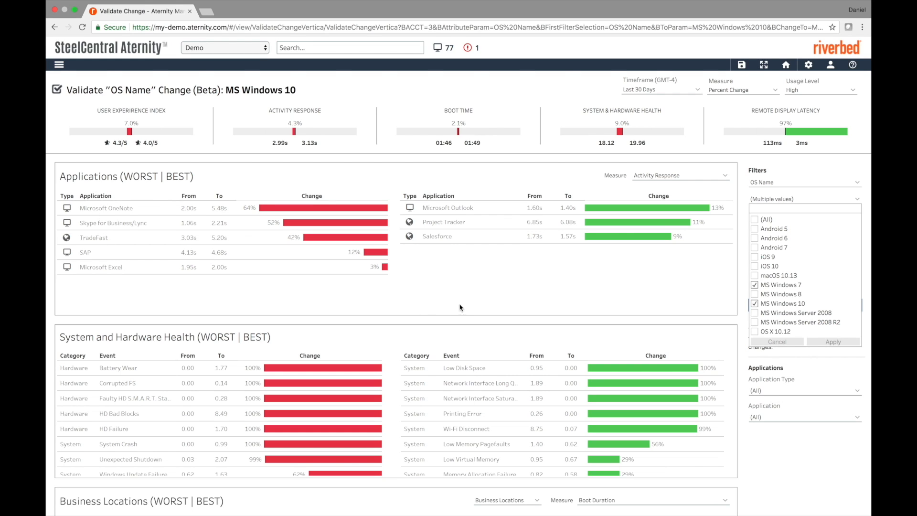
pyautogui.moveTo(470, 305)
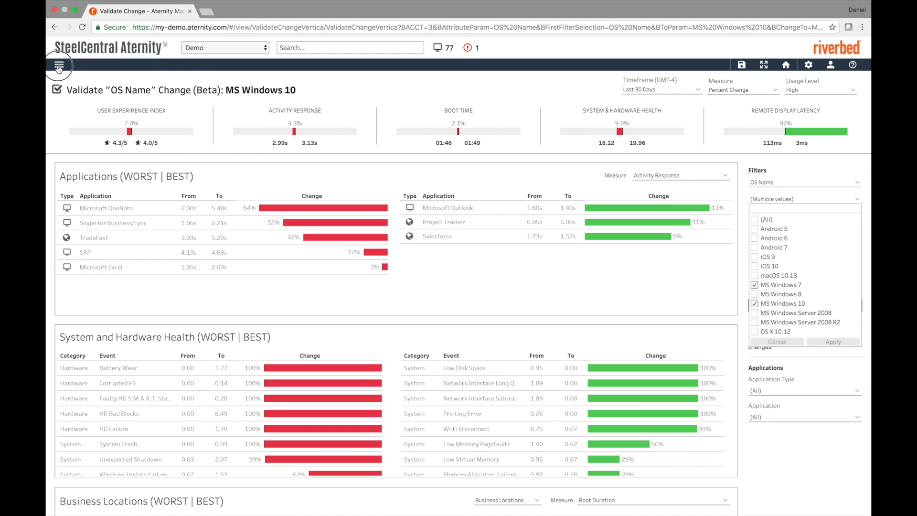
# Go to Analyze > Business Activities and set the timeframe to Last 30 Days.
pyautogui.click(59, 65)
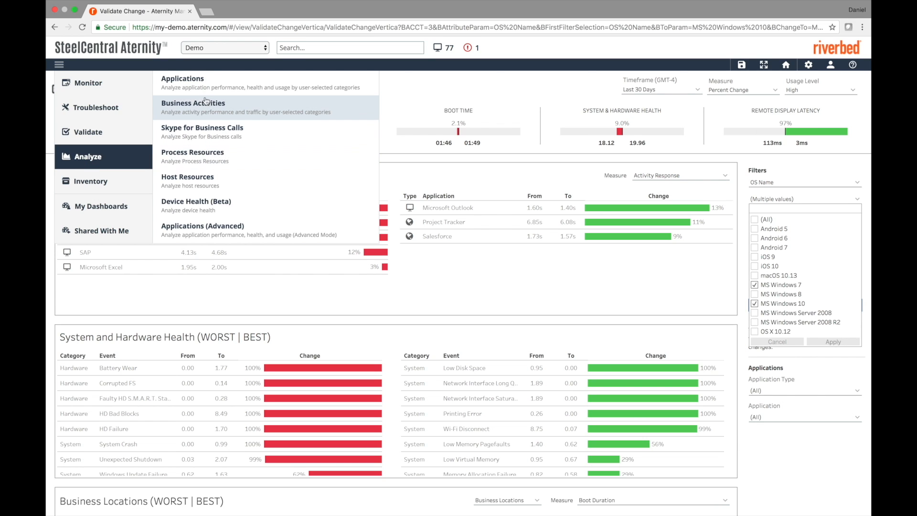
pyautogui.click(193, 103)
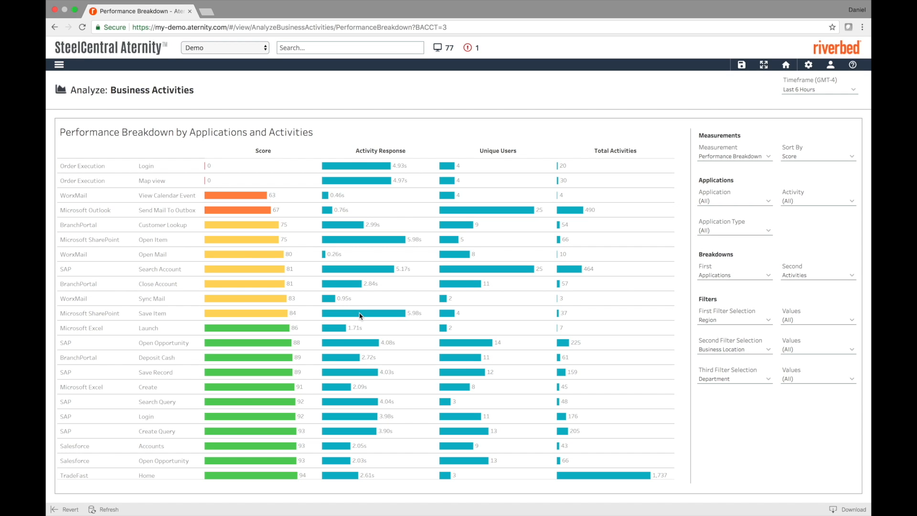
pyautogui.moveTo(164, 166)
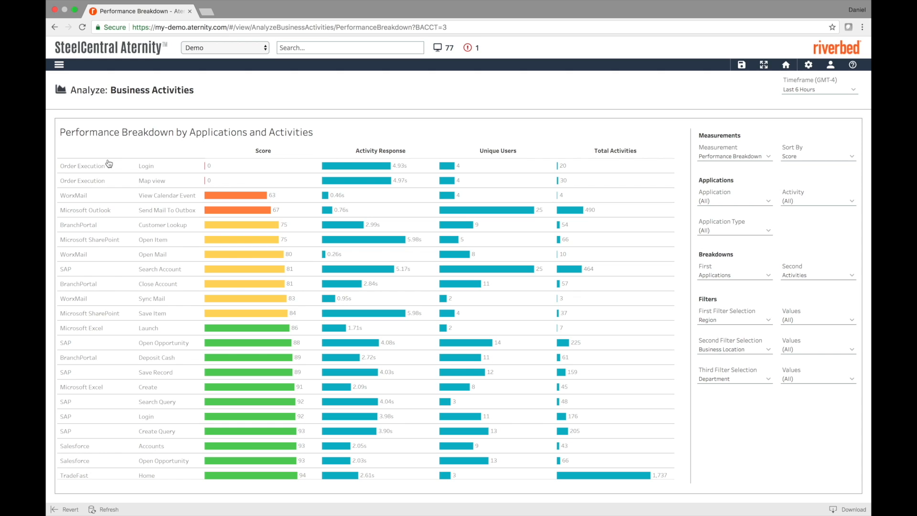
pyautogui.moveTo(600, 102)
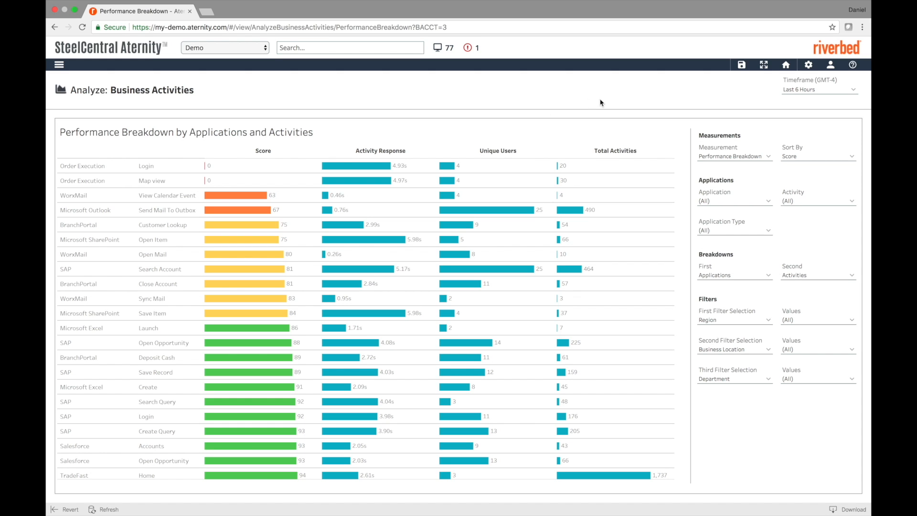
pyautogui.click(820, 90)
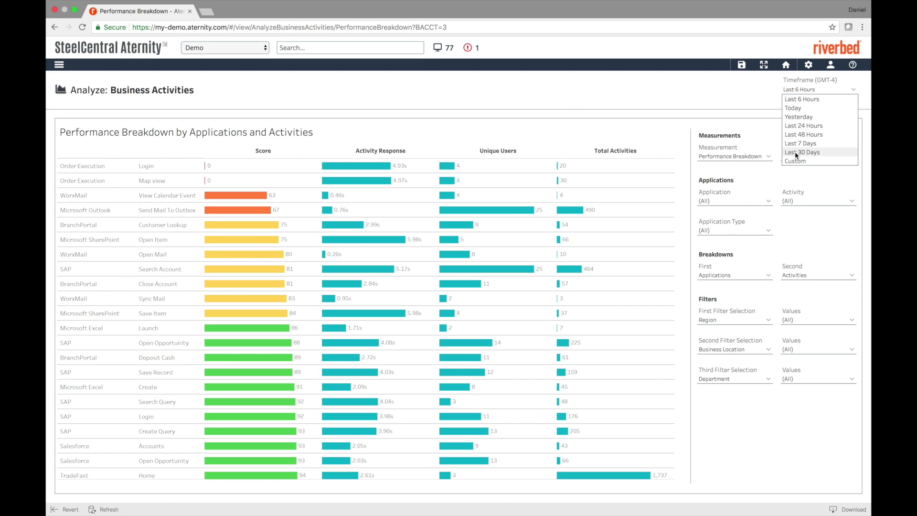
pyautogui.click(803, 152)
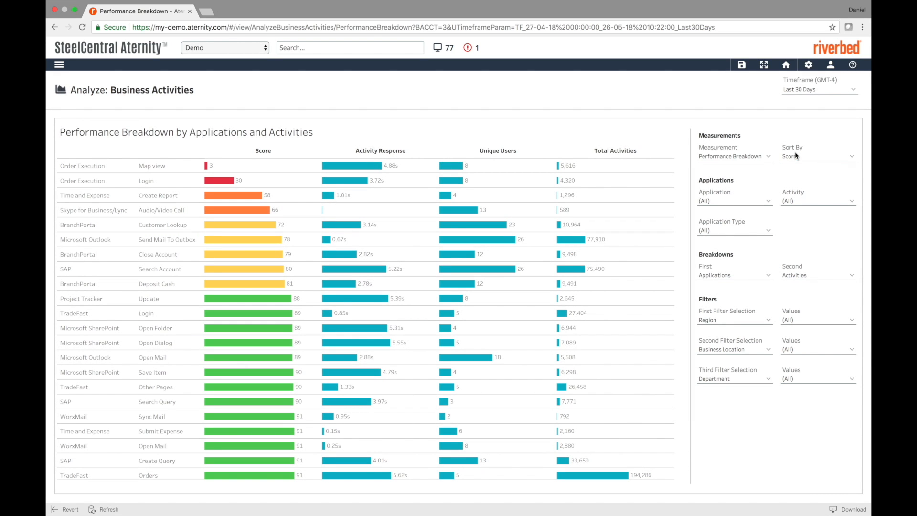
# Switch the measurement to Cost Analysis, ranking applications and activities by lost productivity.
pyautogui.click(735, 156)
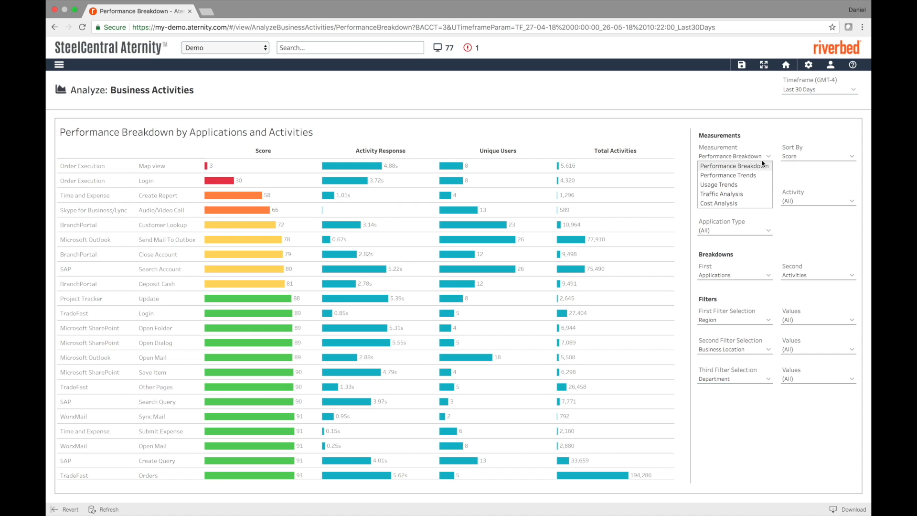
pyautogui.click(719, 202)
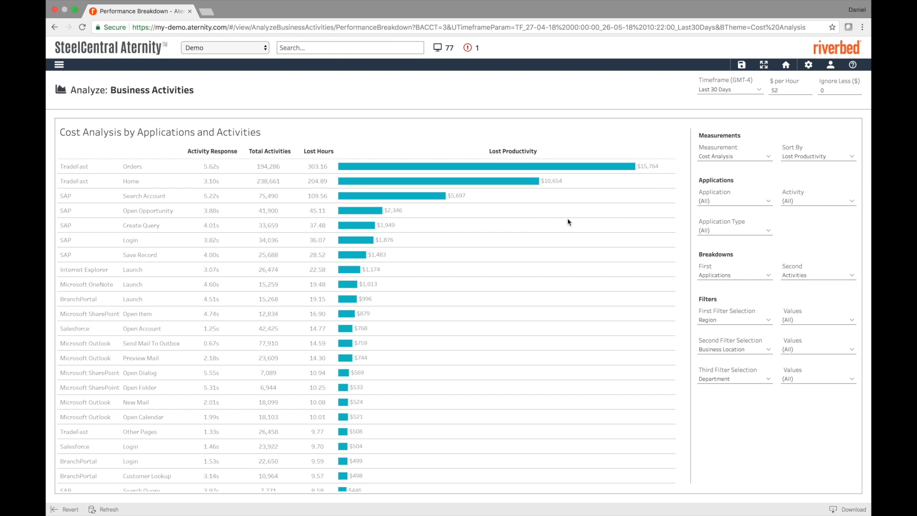
pyautogui.moveTo(58, 162)
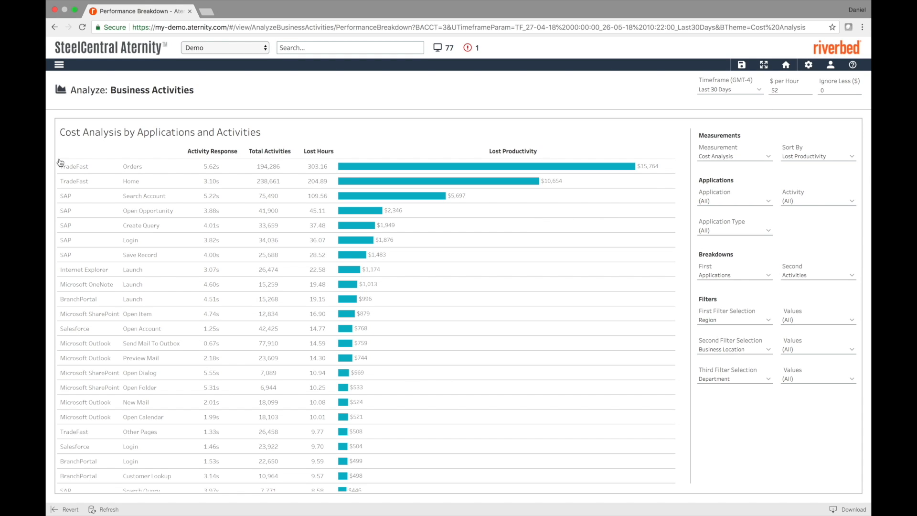
pyautogui.moveTo(470, 227)
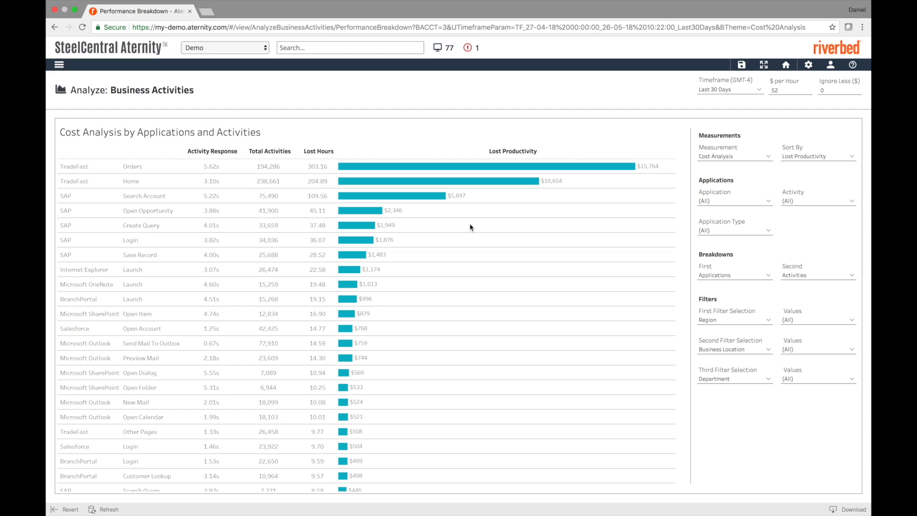
pyautogui.moveTo(700, 263)
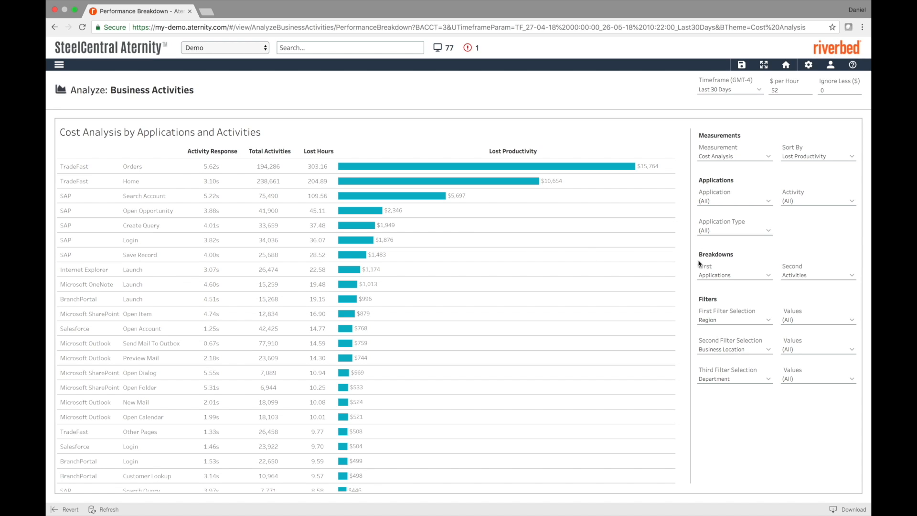
# Break the Cost Analysis down first by Device Types and second by #CPU Cores.
pyautogui.click(735, 275)
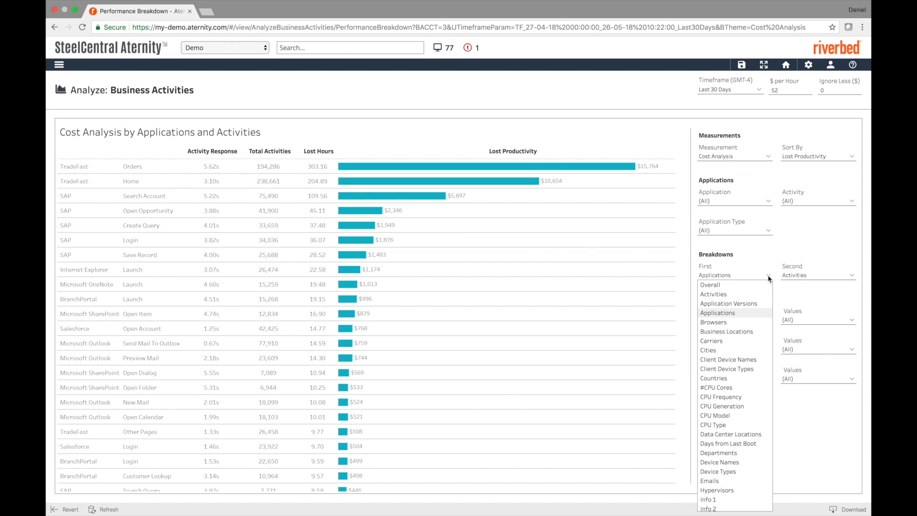
pyautogui.moveTo(719, 453)
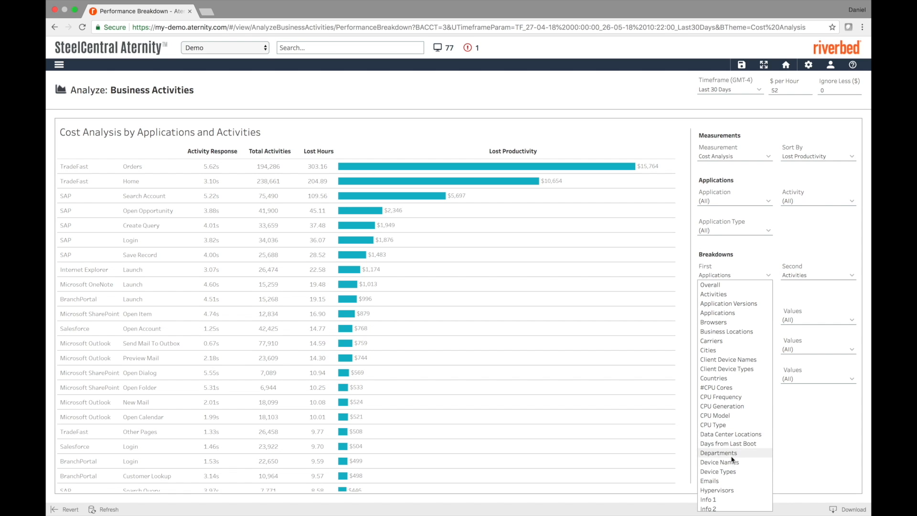
pyautogui.click(718, 472)
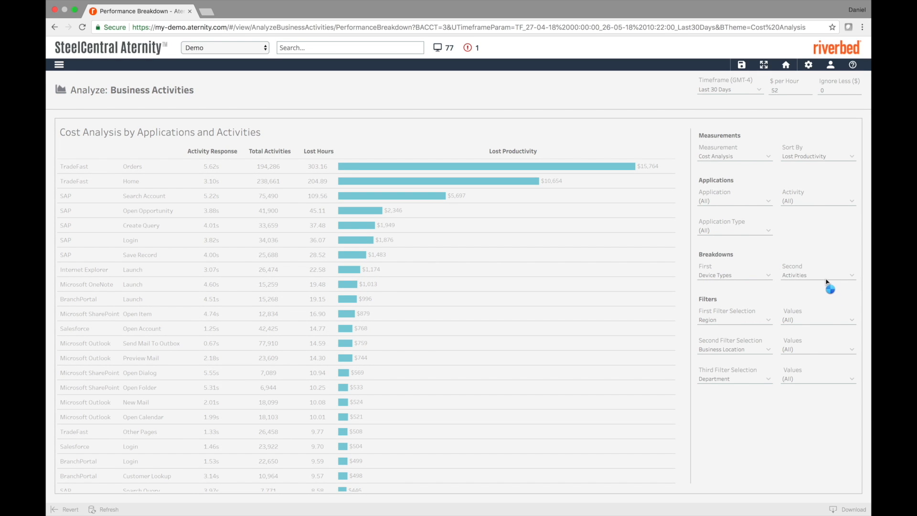
pyautogui.click(818, 275)
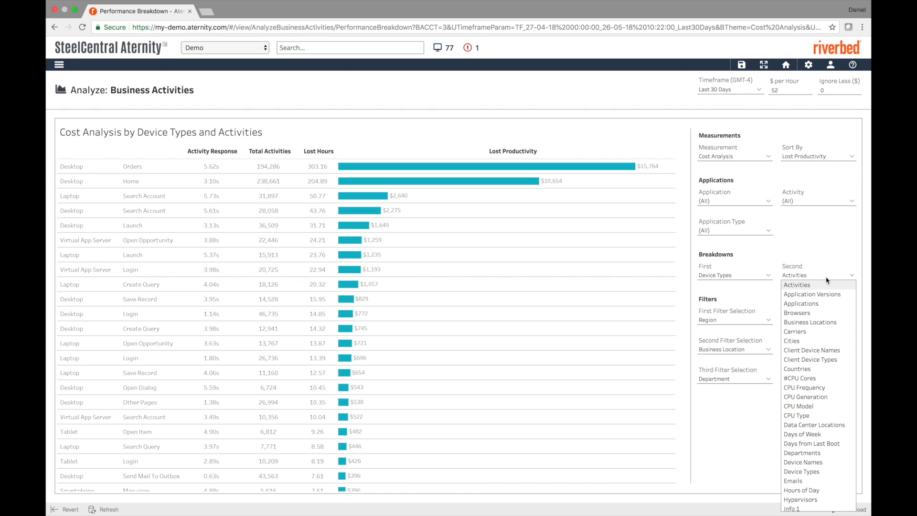
pyautogui.click(798, 379)
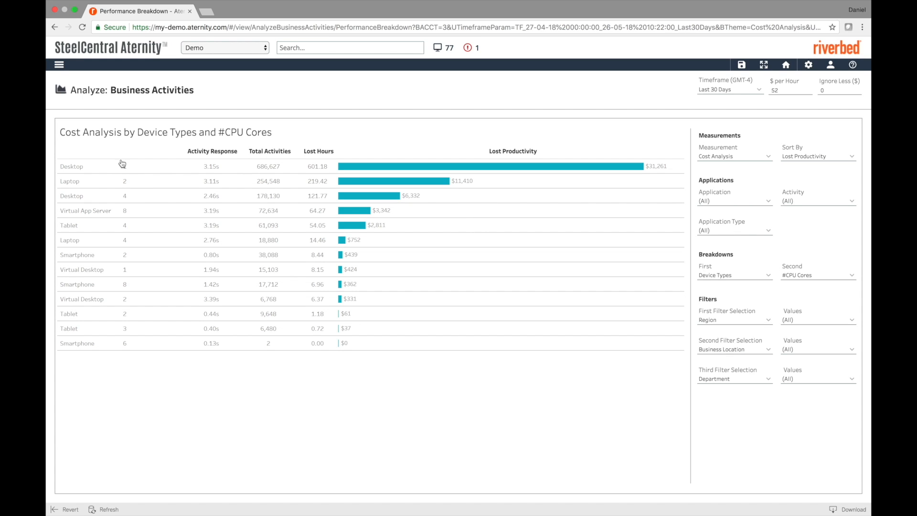
pyautogui.moveTo(160, 159)
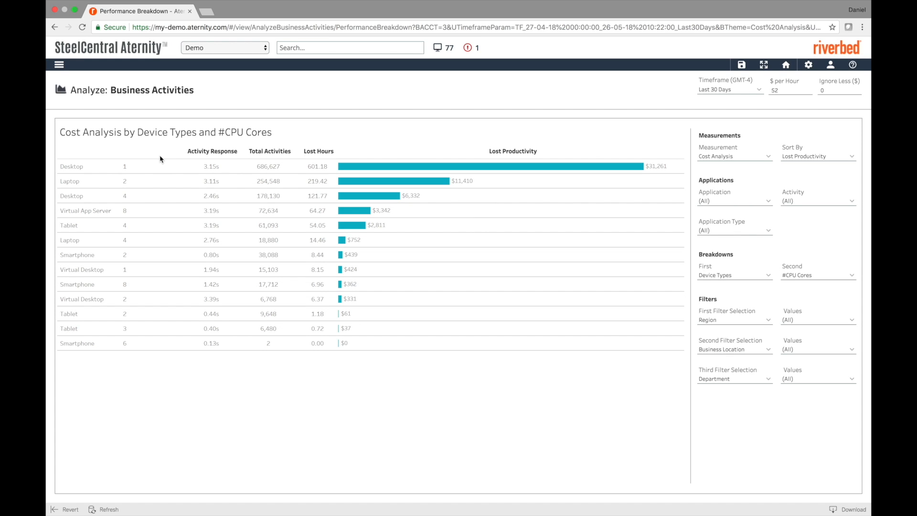
pyautogui.moveTo(645, 180)
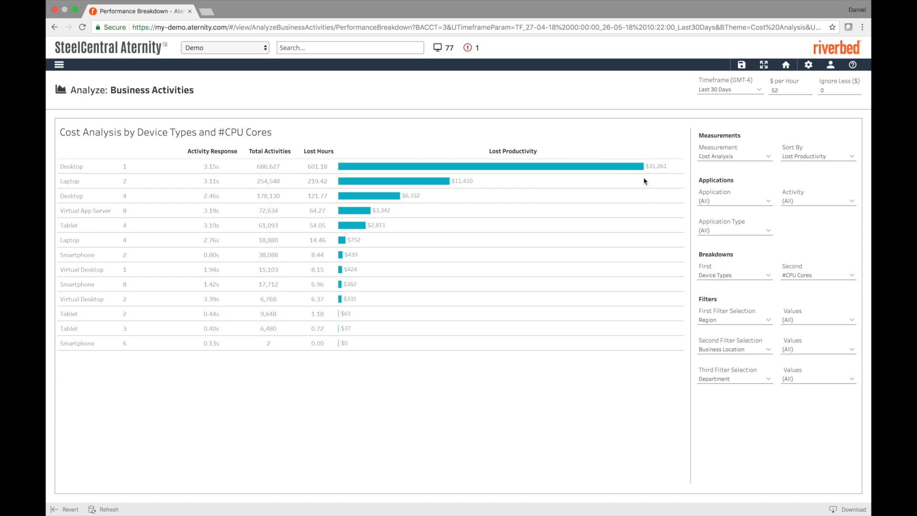
pyautogui.moveTo(629, 208)
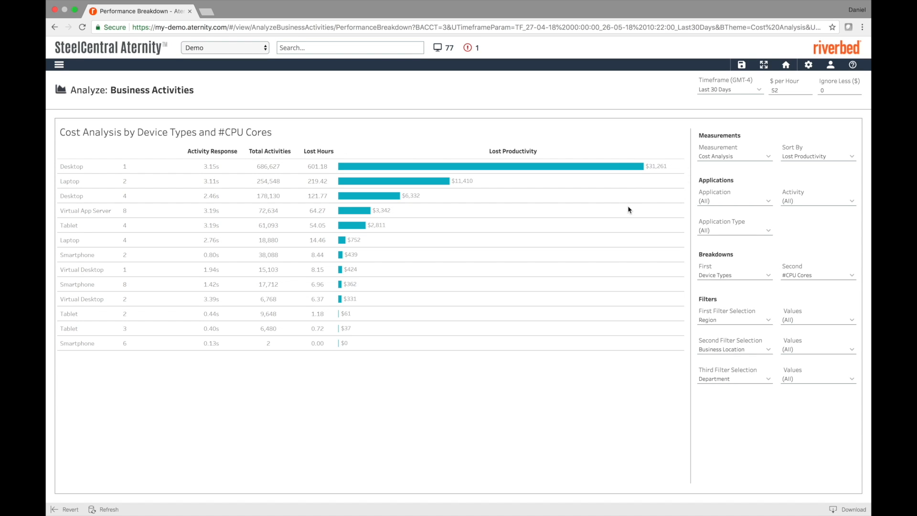